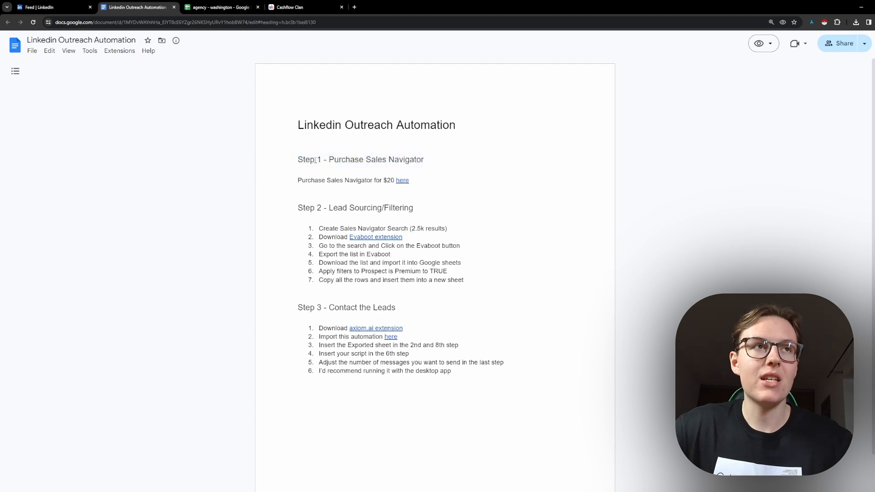
Step: Launch Sales Navigator from the LinkedIn feed, then return to the outreach automation guide
left_click(53, 6)
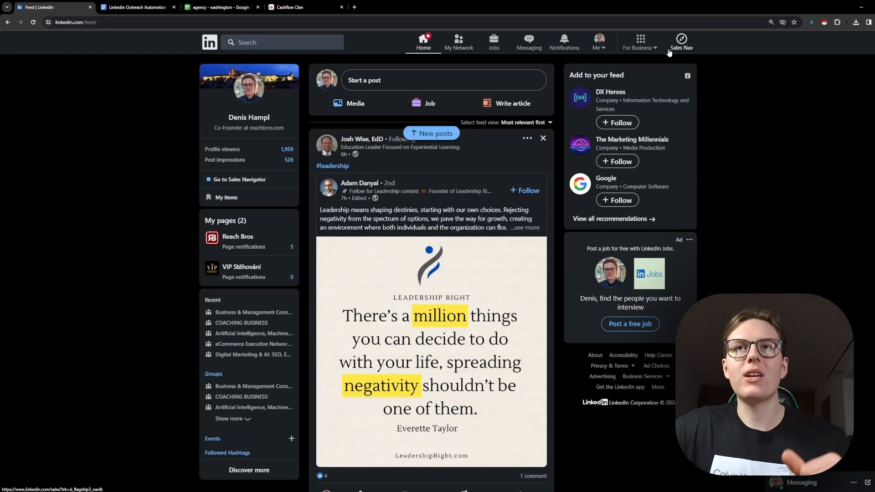
left_click(681, 42)
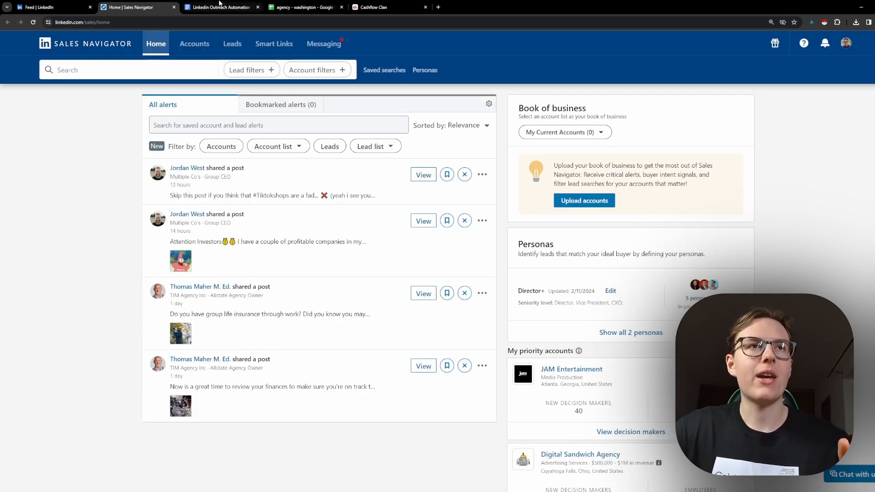
left_click(220, 6)
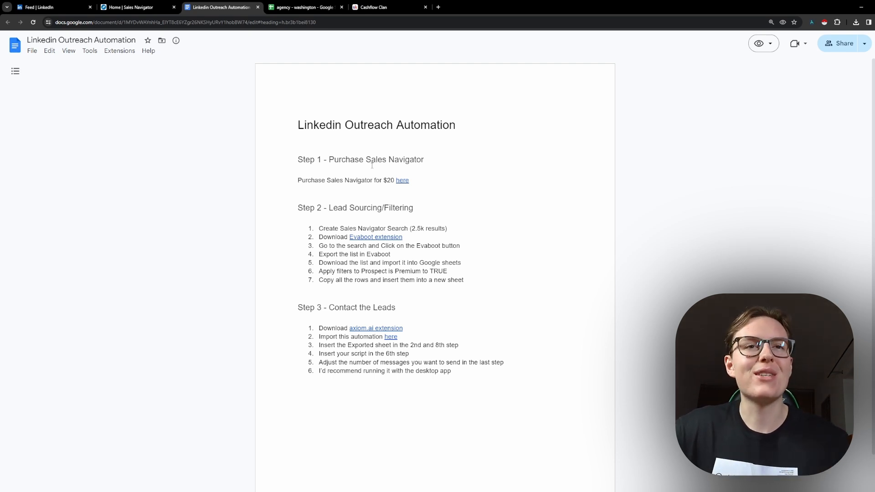
Step: Highlight the Step 1 section and the Step 2 Lead Sourcing/Filtering heading and its first item
left_click_drag(297, 179, 408, 179)
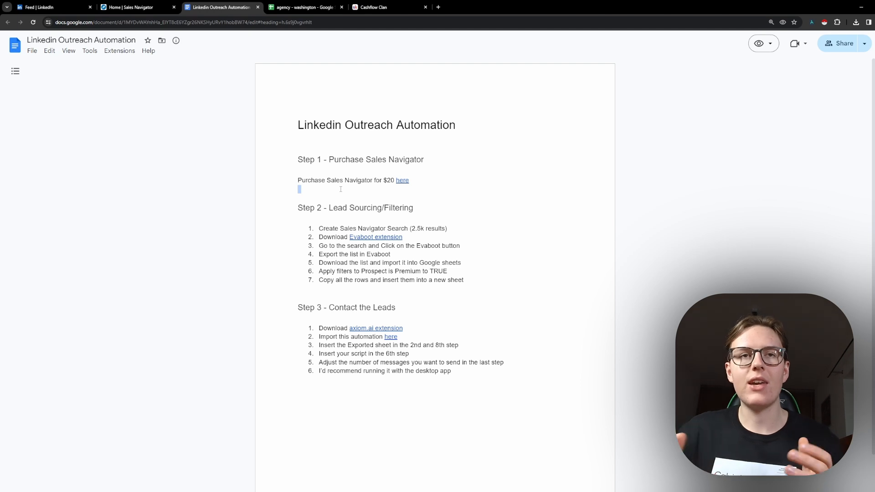
left_click_drag(299, 190, 415, 208)
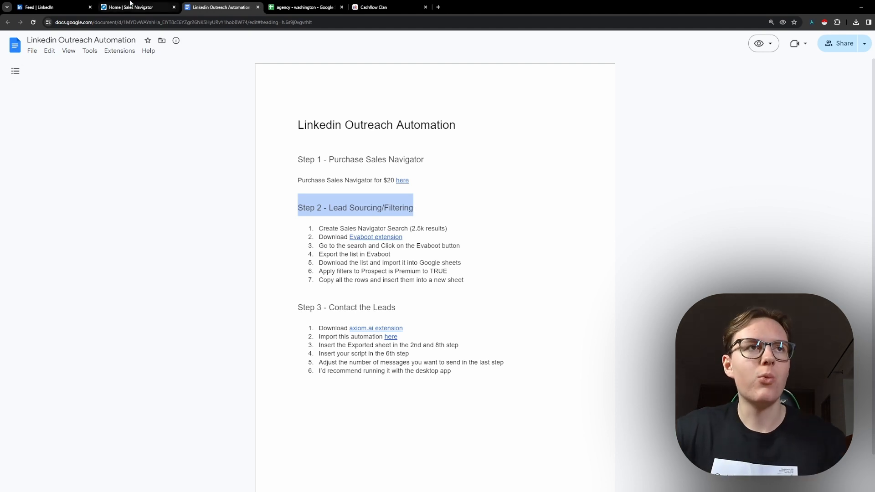
left_click(315, 234)
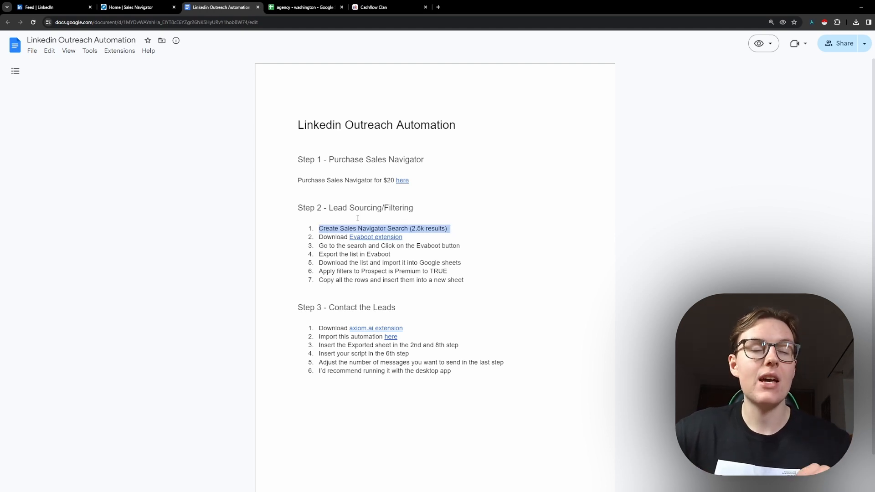
Step: Bring up the blank Sales Navigator lead search with its full set of lead filters
left_click(134, 7)
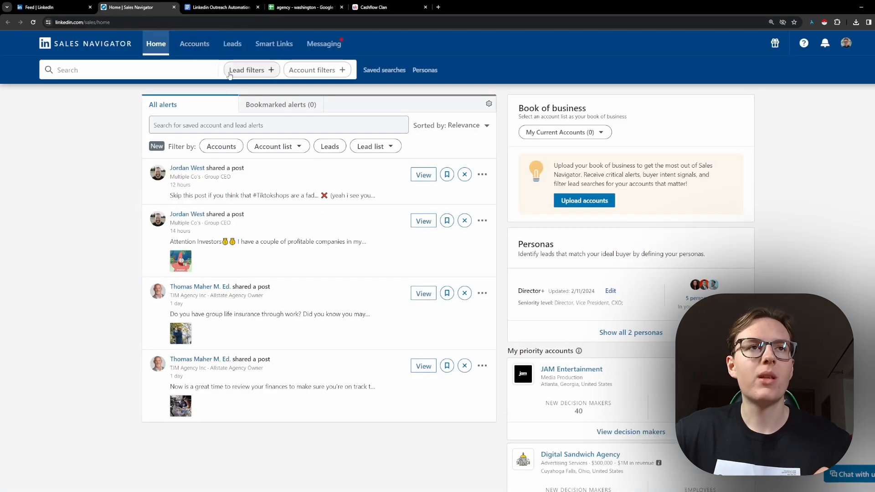
left_click(248, 70)
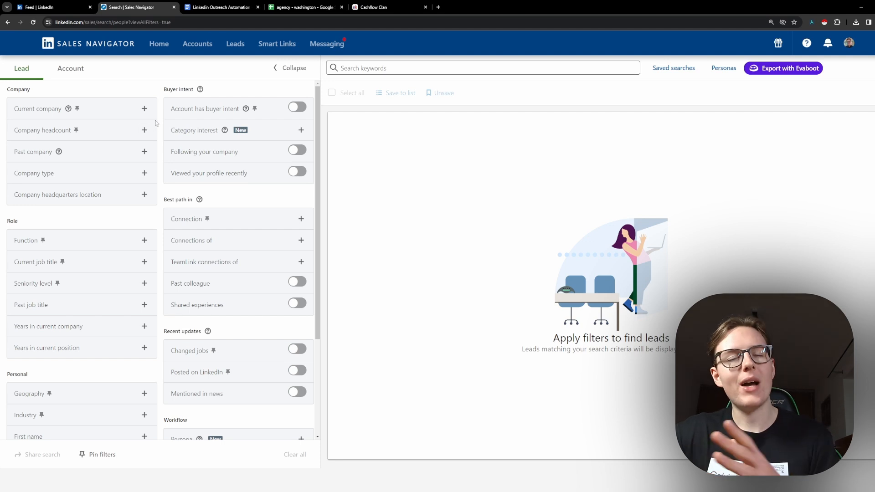
mouse_move(145, 131)
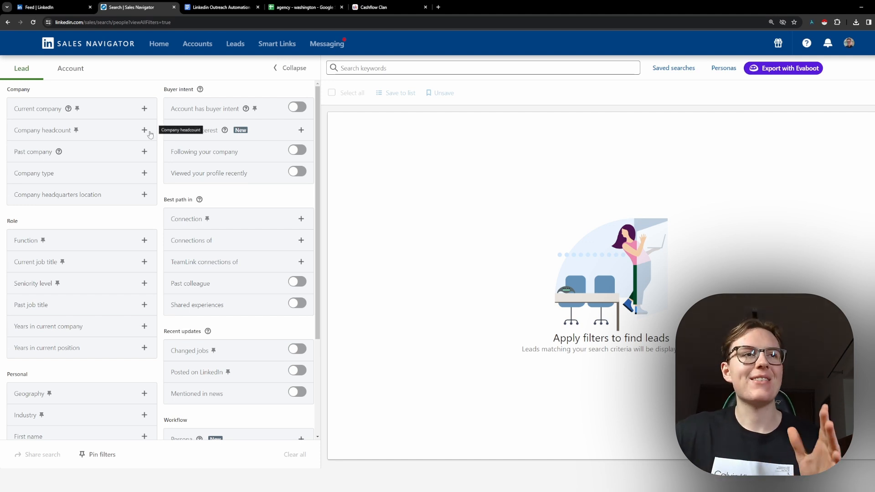
mouse_move(48, 110)
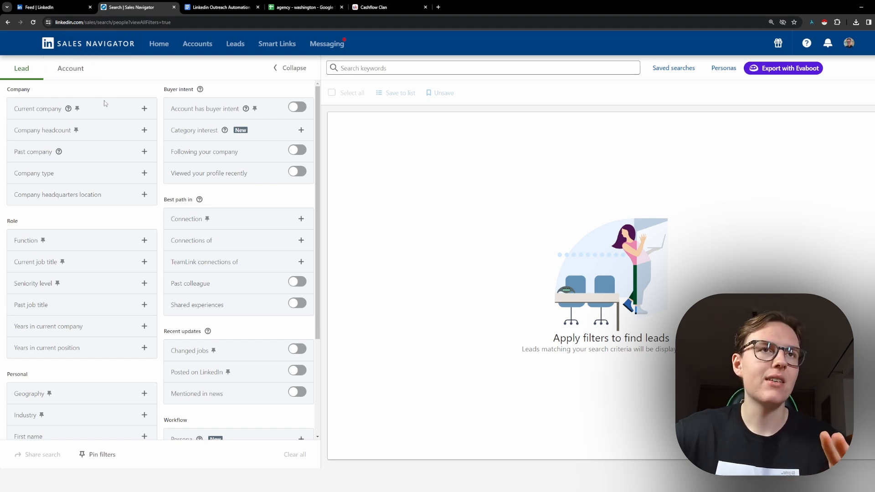
scroll("down", 3)
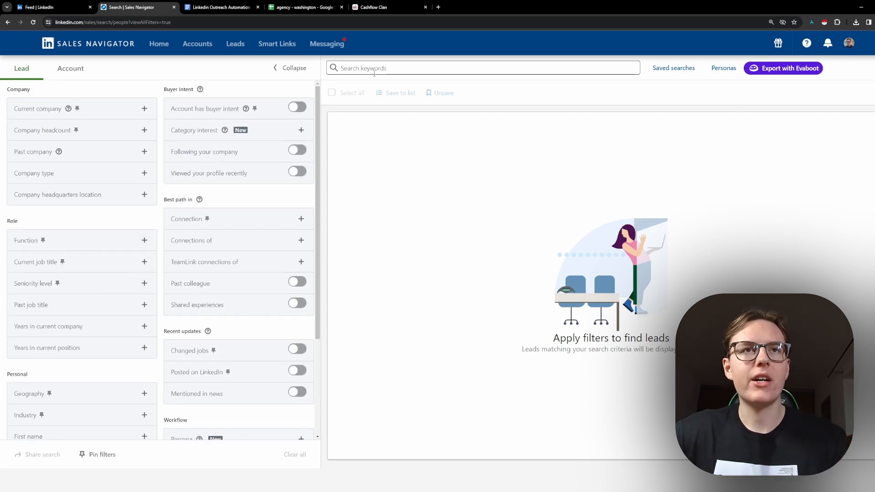
Step: Search leads for keyword 'coach' and set Geography to Florida, United States
left_click(483, 67)
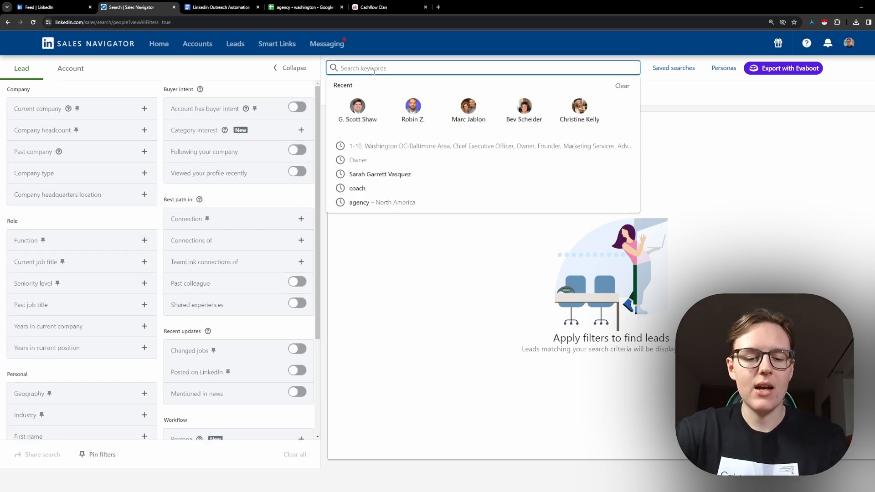
type("coach")
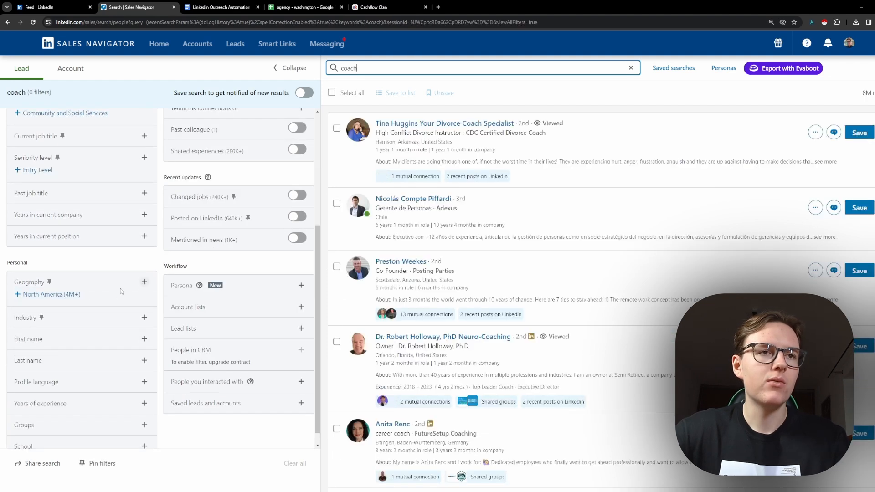
left_click(144, 281)
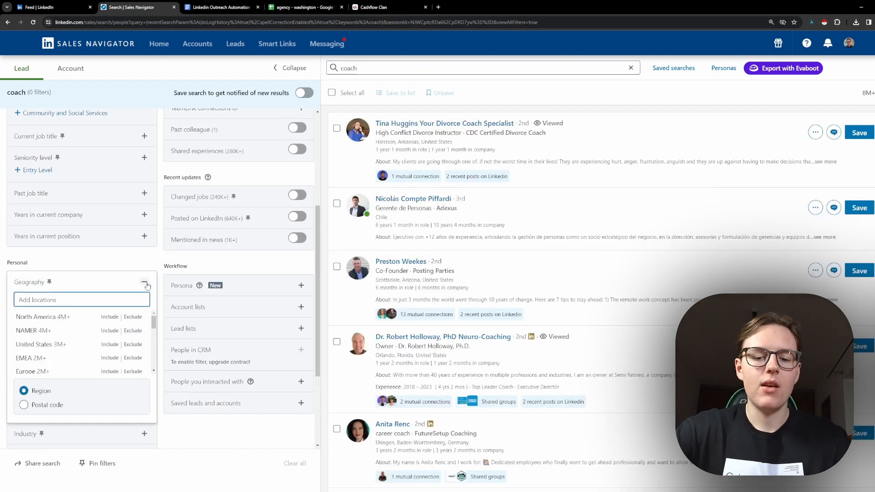
type("floridda")
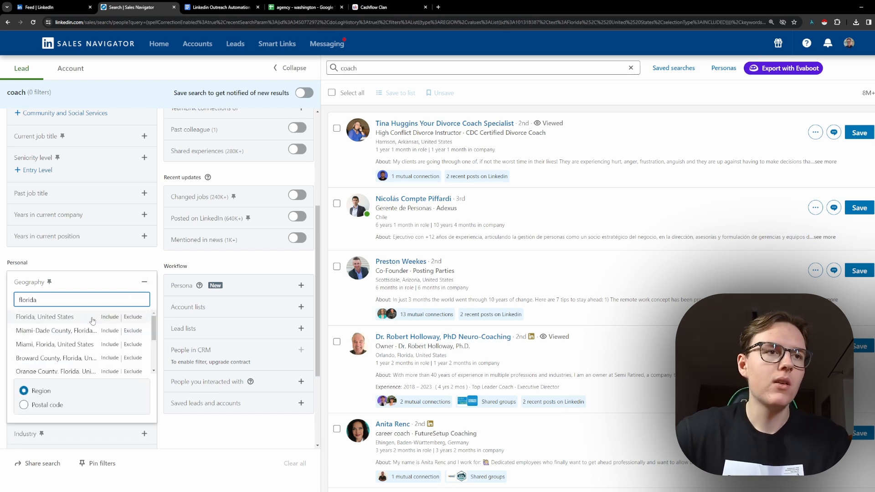
left_click(44, 316)
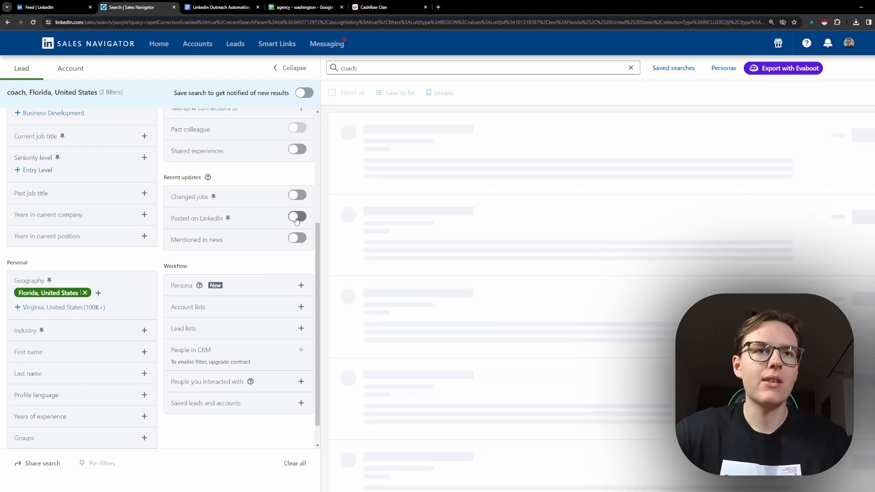
Step: Keep only leads who posted on LinkedIn with Self-employed company headcount
left_click(297, 217)
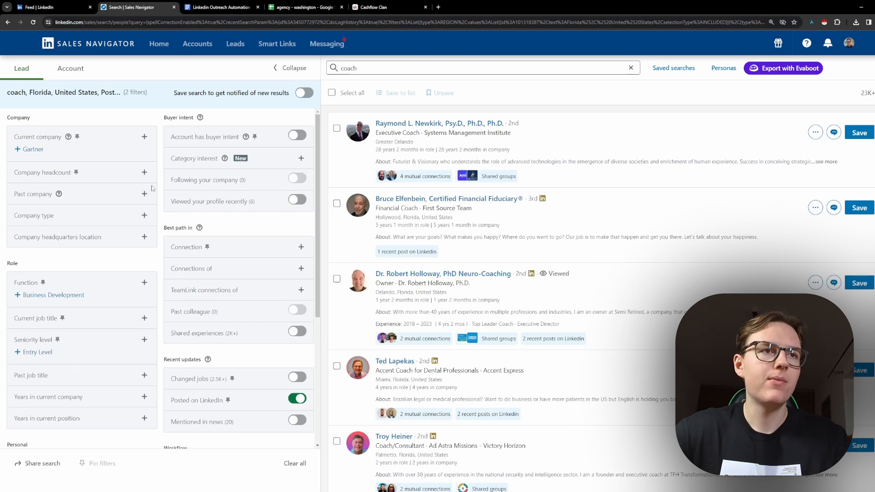
left_click(144, 172)
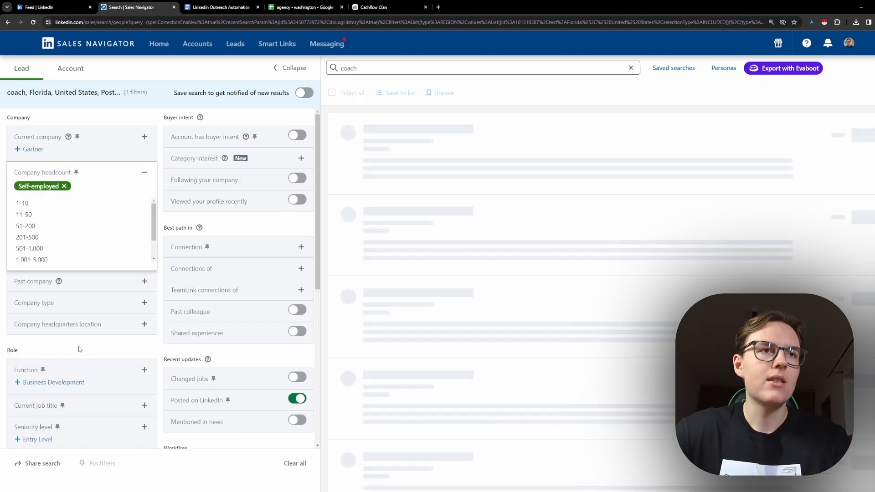
scroll("down", 3)
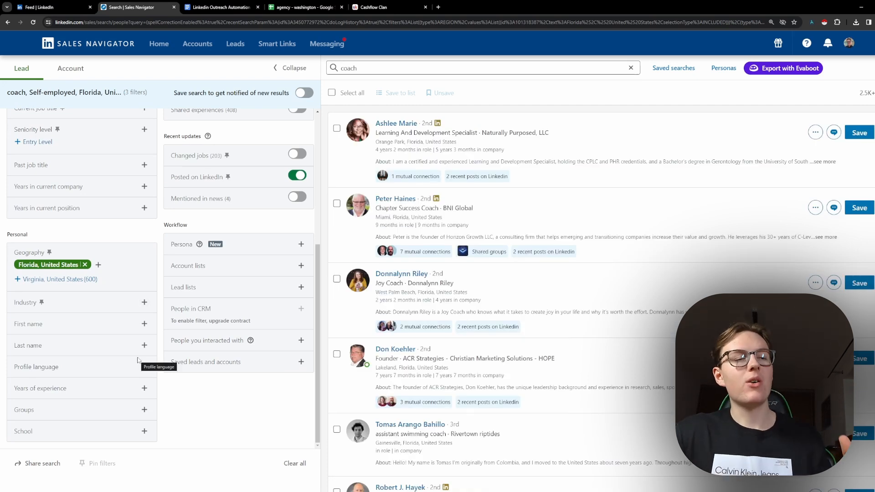
left_click(145, 302)
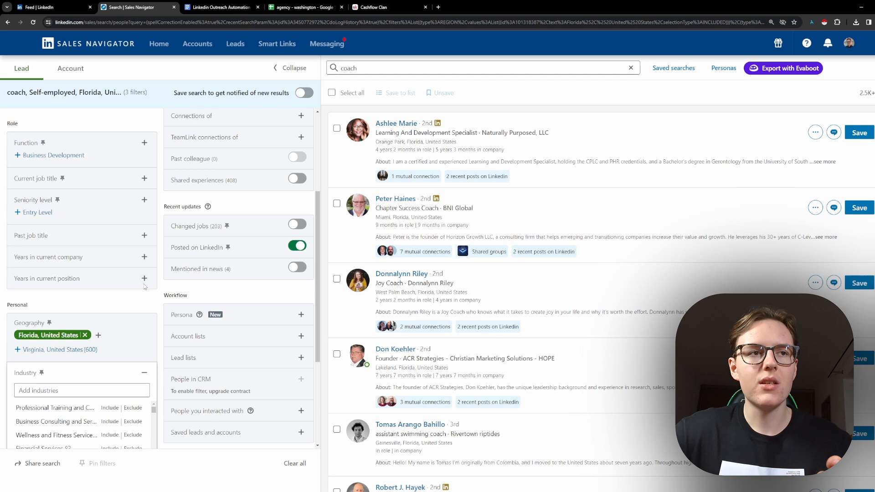
scroll("down", 3)
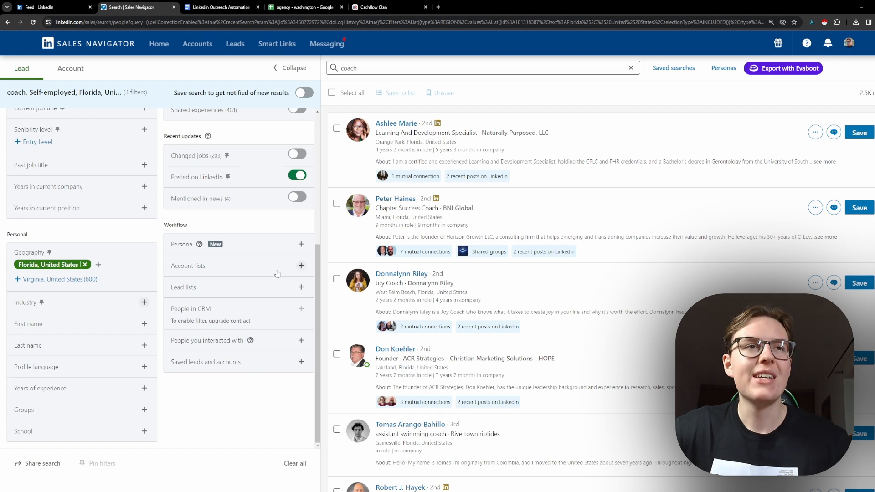
mouse_move(260, 263)
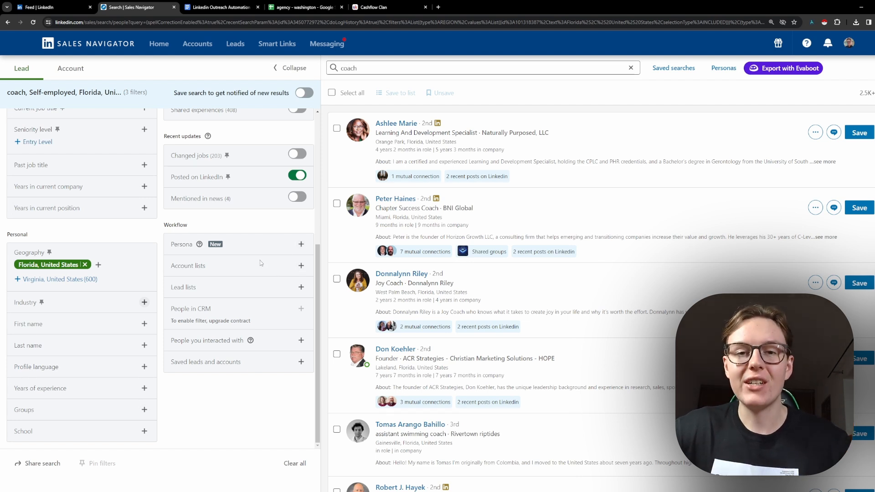
mouse_move(259, 264)
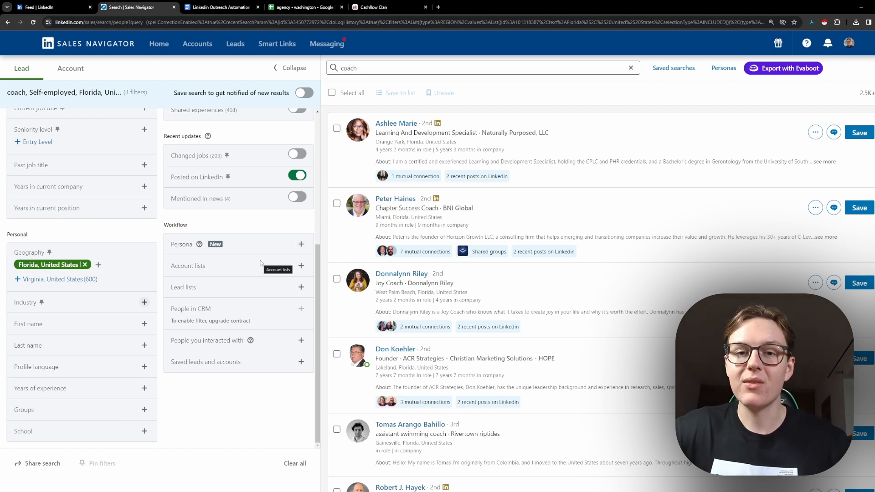
mouse_move(253, 250)
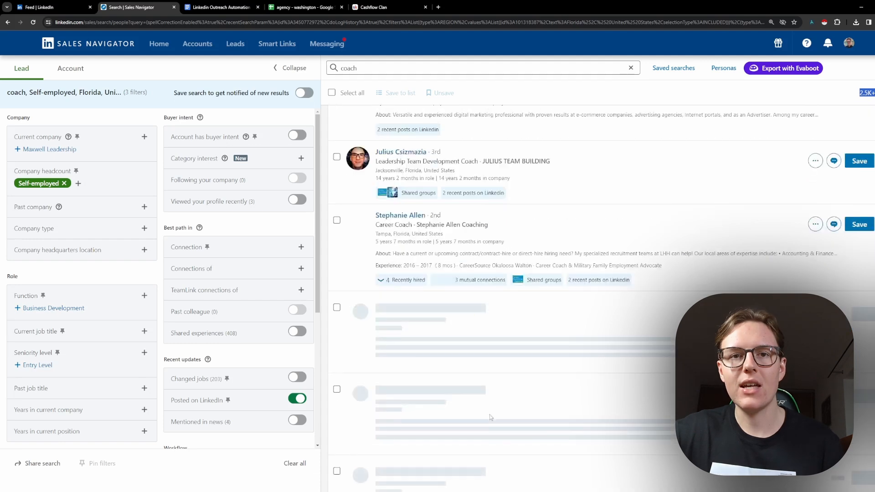
scroll("down", 3)
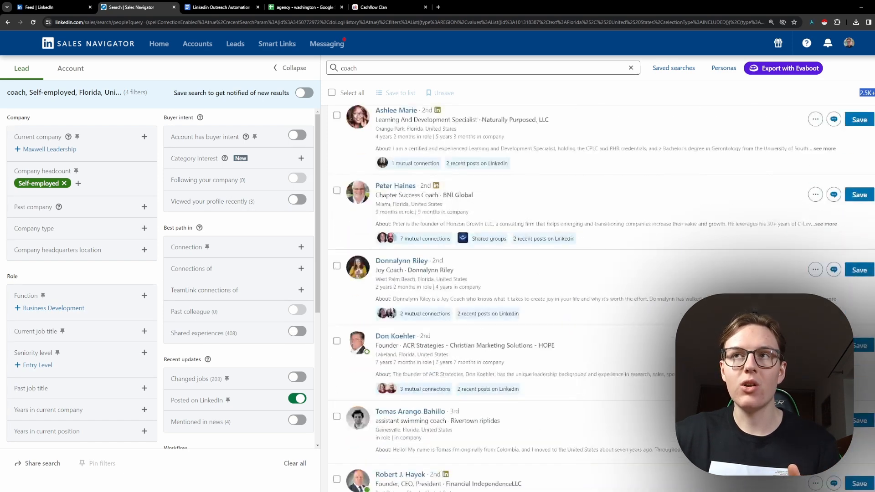
scroll("down", 3)
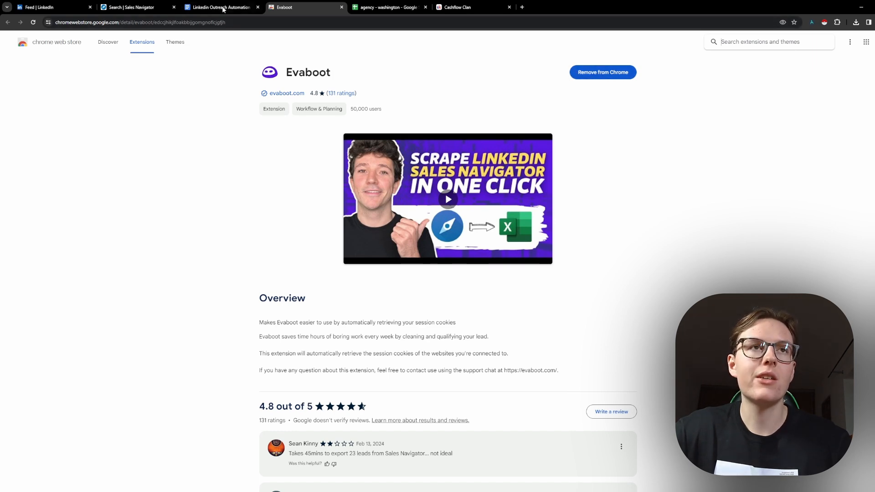
Step: Return to the Sales Navigator search where Evaboot warns the search exceeds 2,500 leads
left_click(134, 6)
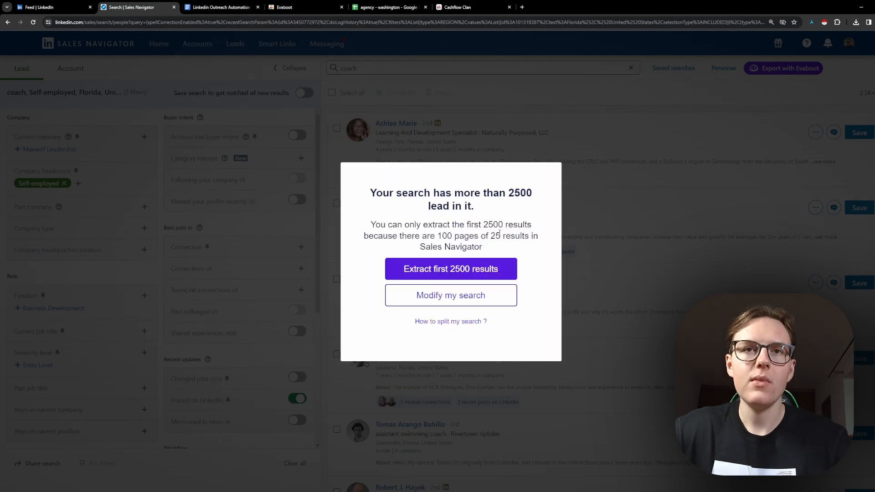
mouse_move(519, 248)
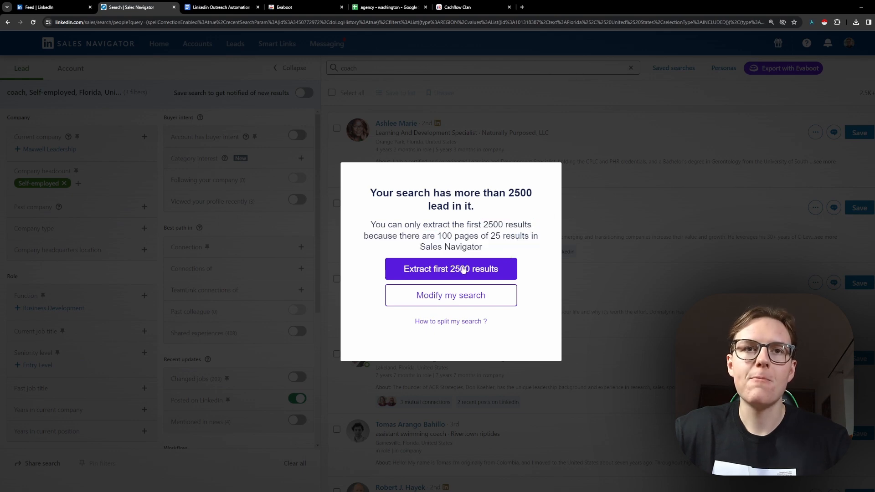
Step: Have Evaboot extract the first 2,500 leads of the coach search
left_click(451, 269)
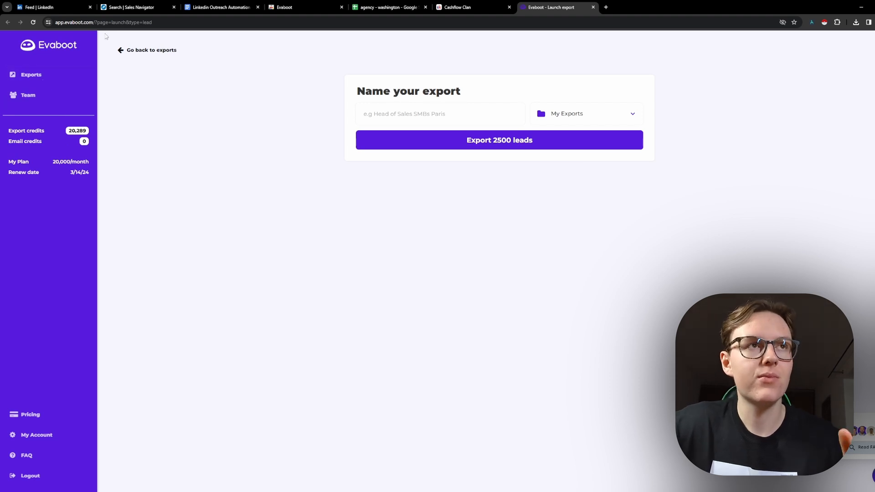
Step: Glance back at the search results, then name the Evaboot export 'coach'
left_click(439, 113)
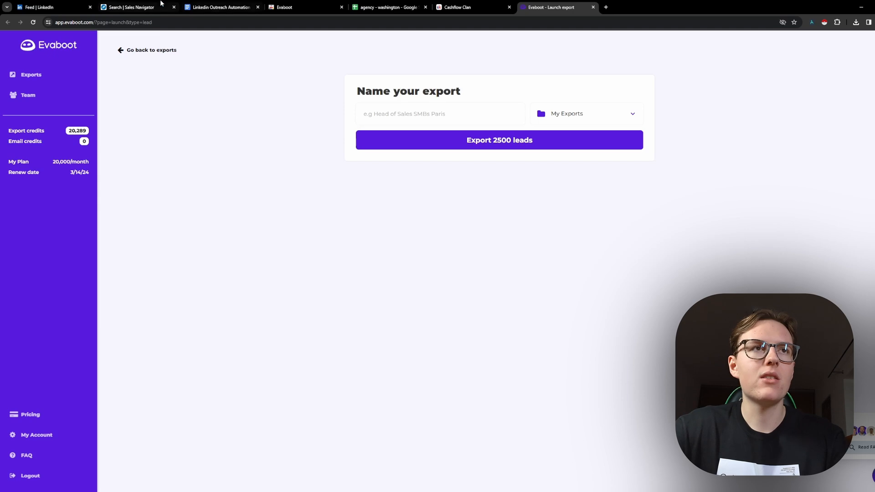
left_click(136, 7)
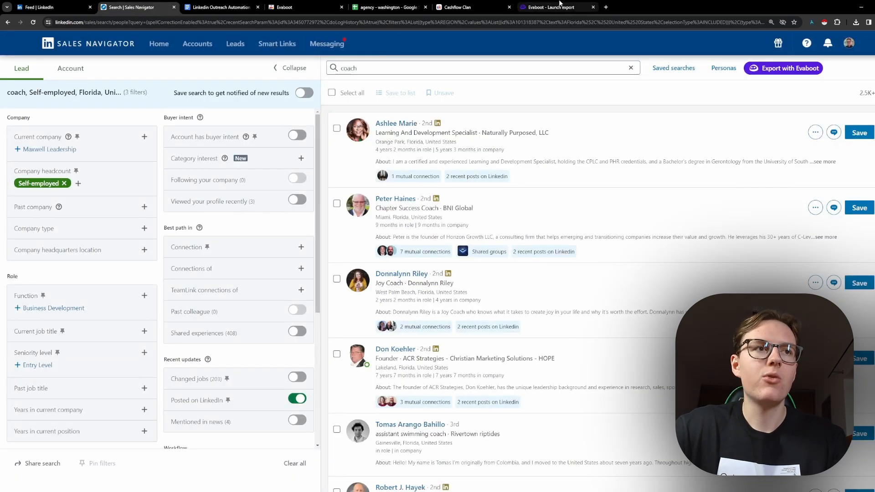
left_click(550, 6)
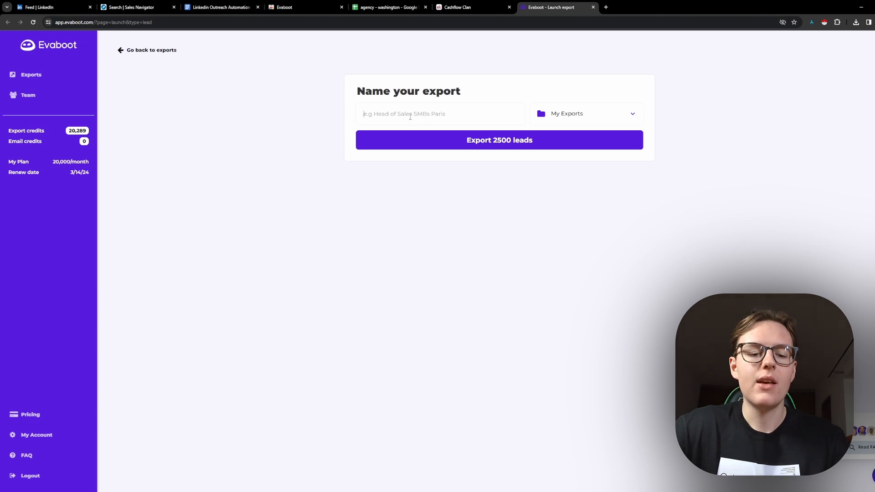
type("coach")
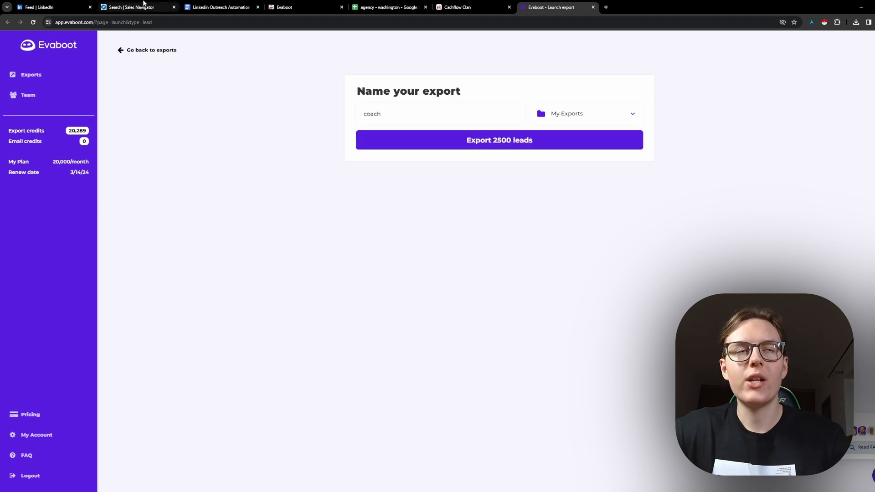
mouse_move(138, 6)
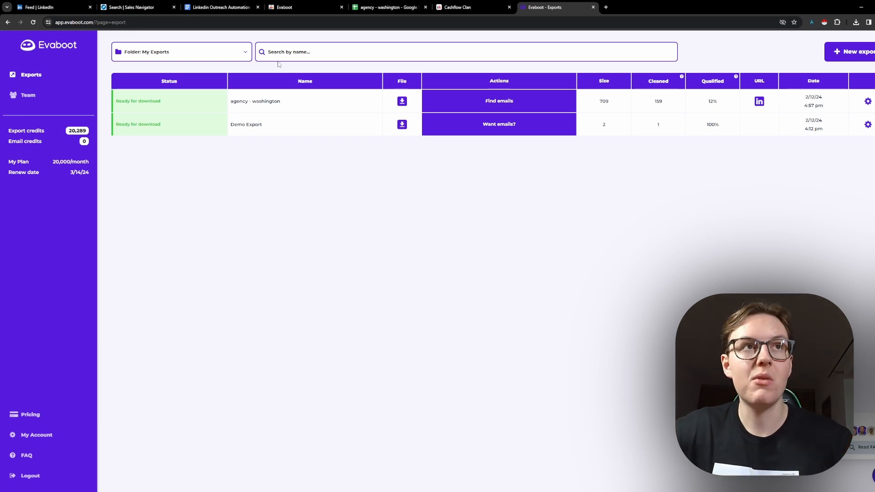
Step: Preview the ACR Strategies founder's and assistant swimming coach's lead profiles
left_click(137, 6)
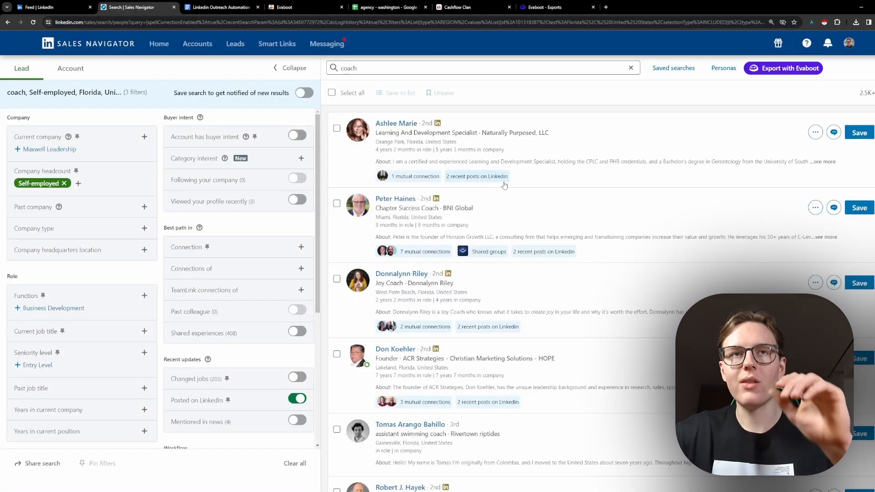
scroll("down", 3)
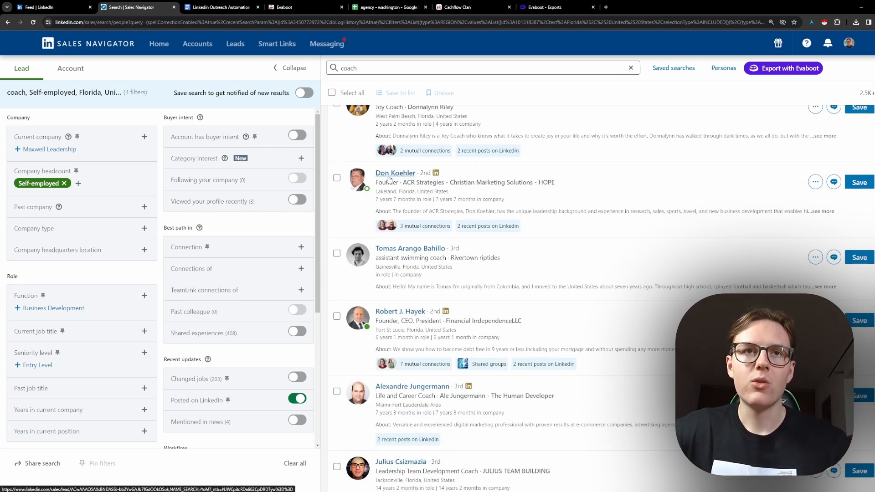
left_click(395, 174)
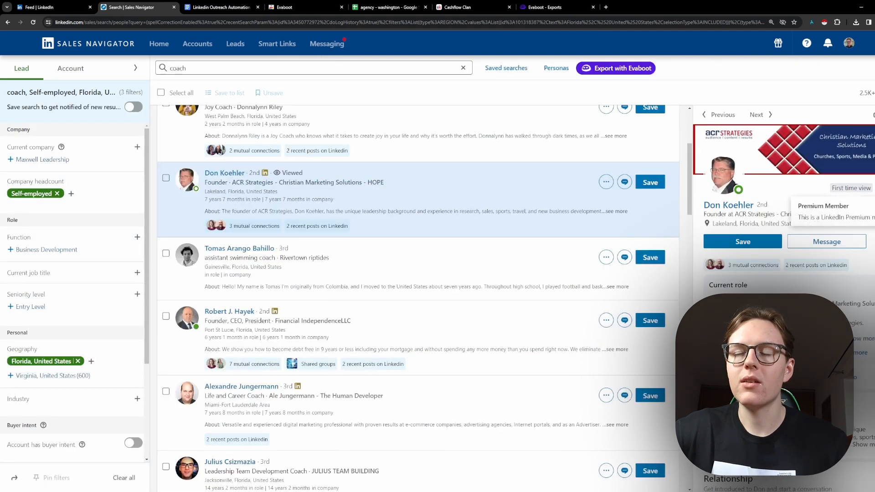
mouse_move(827, 240)
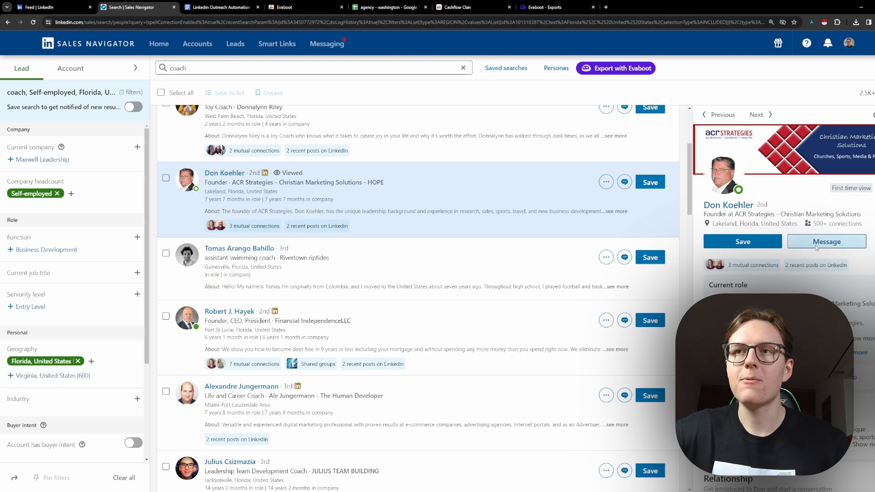
left_click(826, 241)
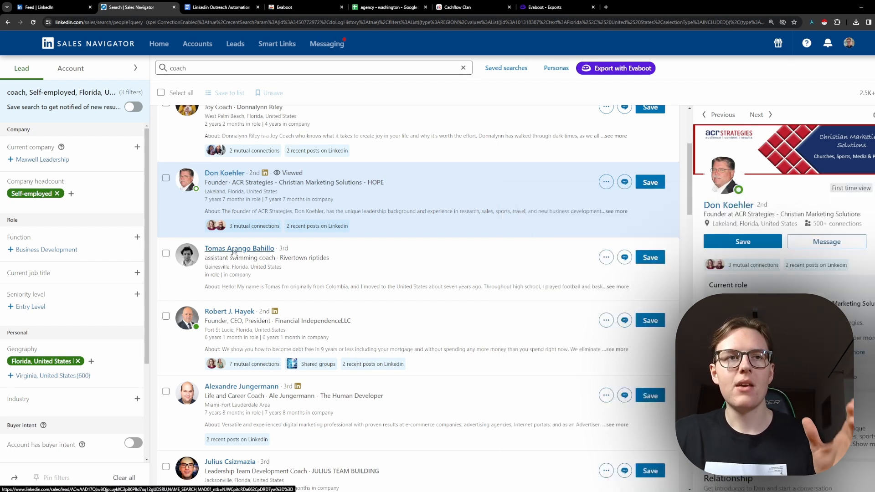
left_click(239, 248)
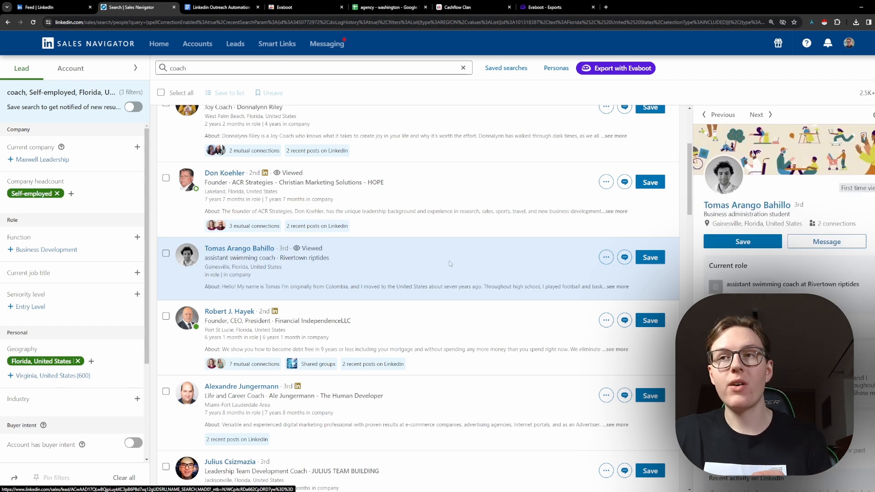
left_click(826, 241)
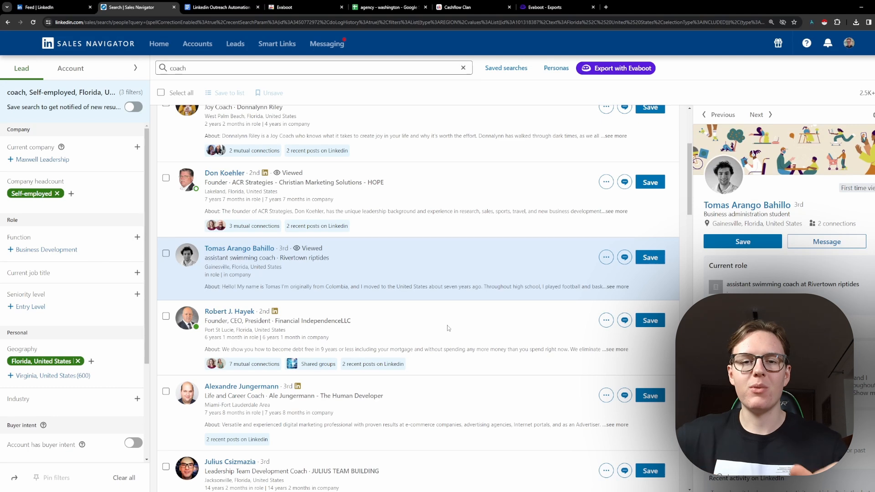
Step: Preview the life and career coach's profile, then switch to the agency - washington spreadsheet
scroll("down", 3)
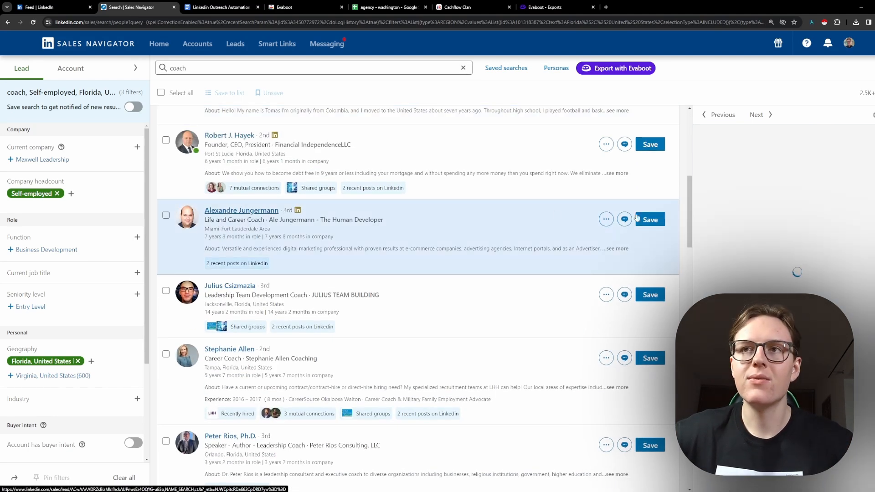
left_click(241, 210)
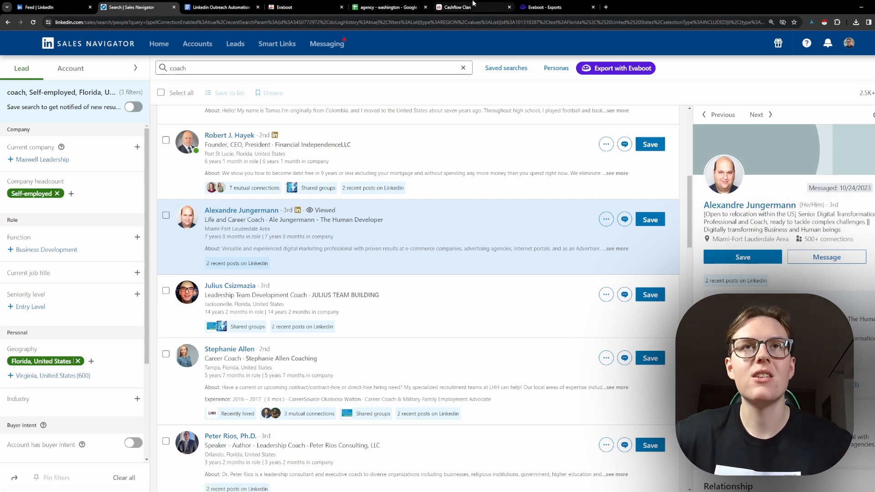
left_click(542, 8)
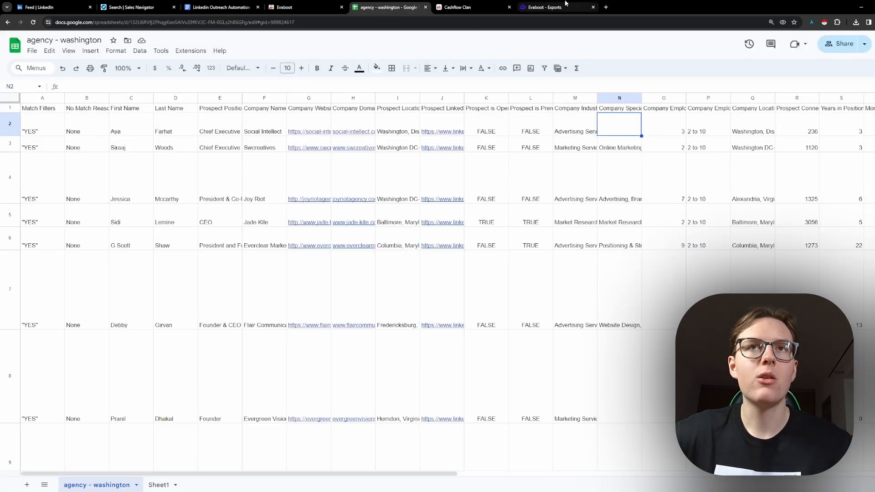
Step: Filter the agency - washington leads to rows where Prospect is Open Profile is TRUE
left_click(543, 7)
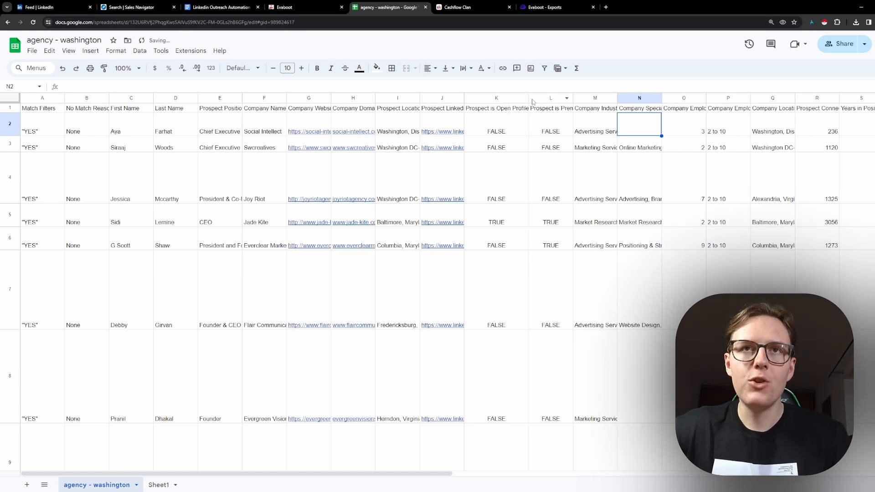
left_click(562, 98)
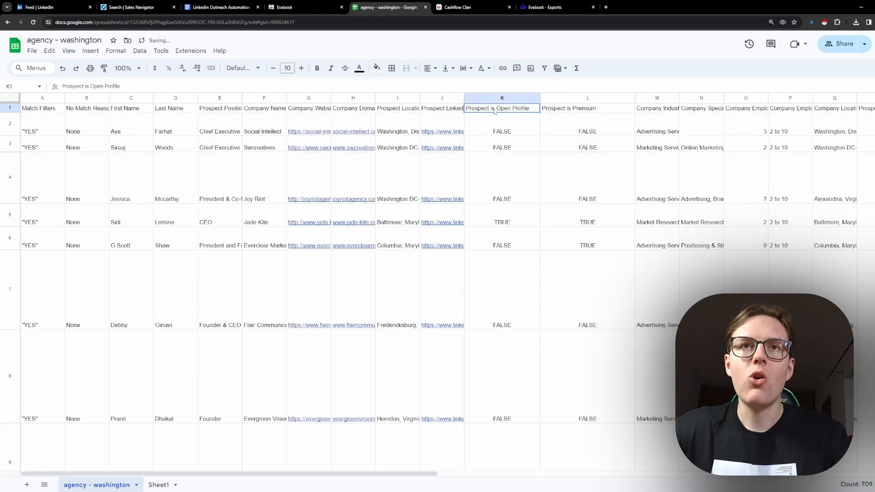
left_click(502, 99)
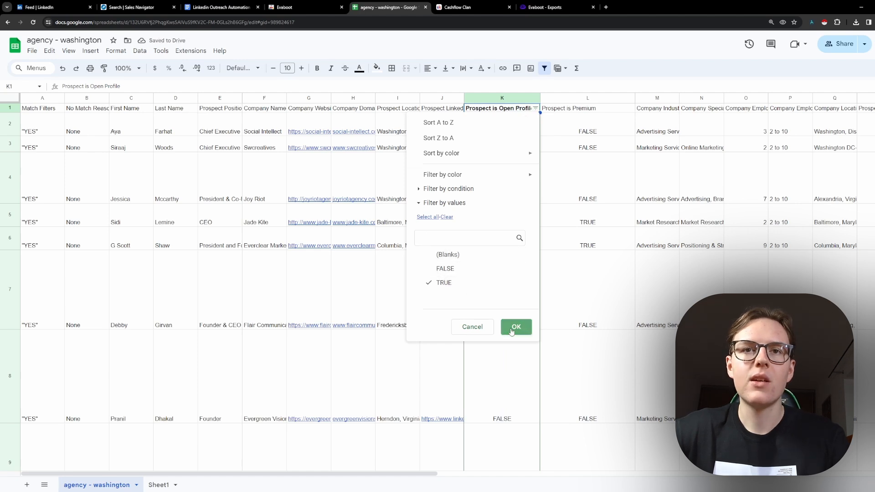
left_click(515, 326)
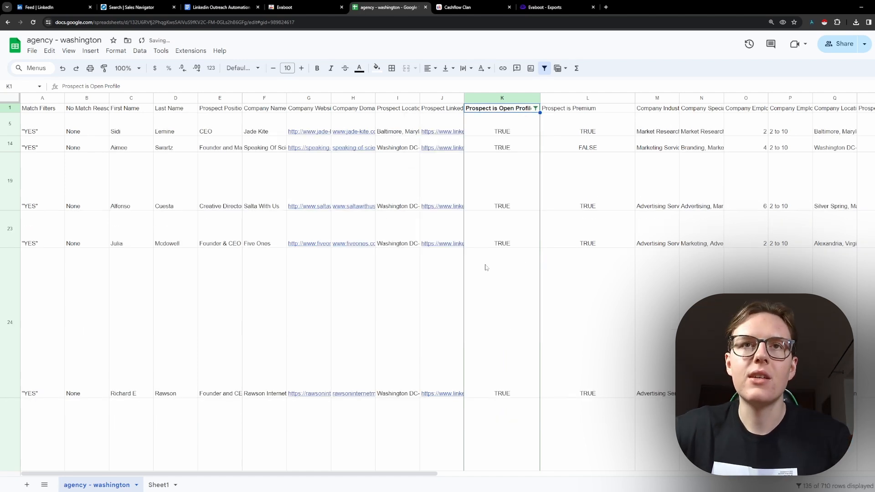
left_click(587, 108)
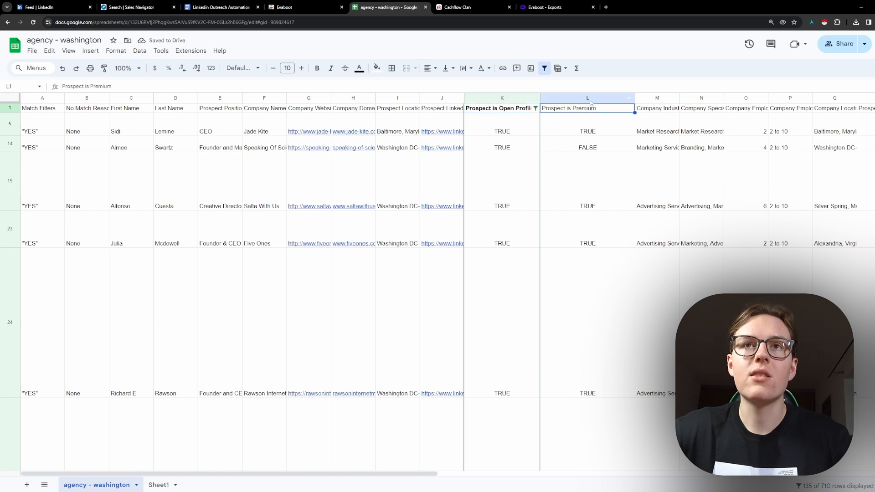
left_click(587, 98)
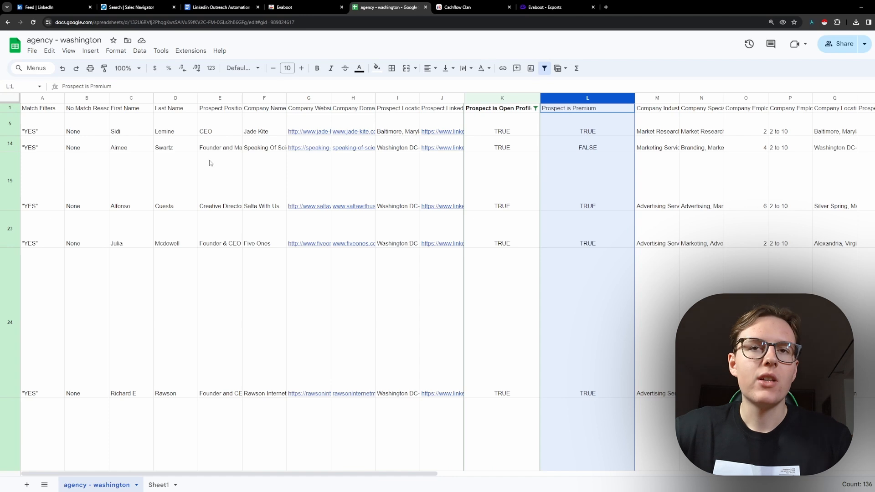
left_click(265, 206)
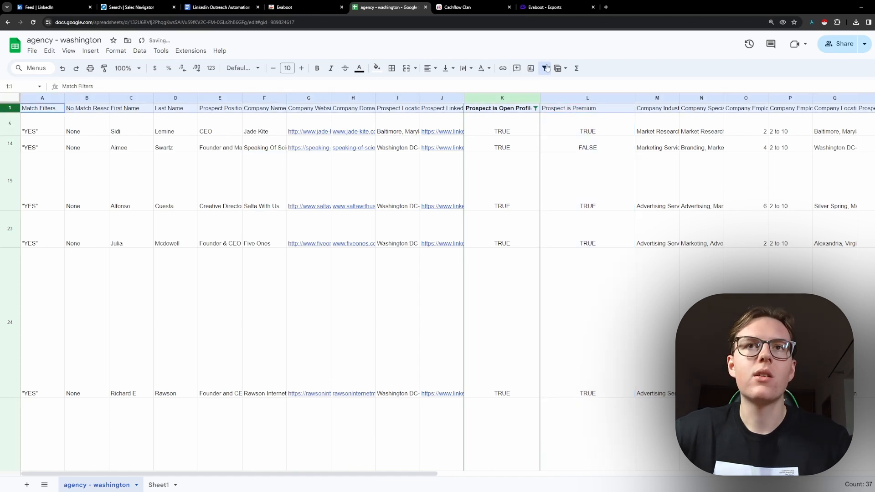
Step: Filter Prospect is Premium to TRUE and select the remaining lead rows down to the last one
left_click(543, 68)
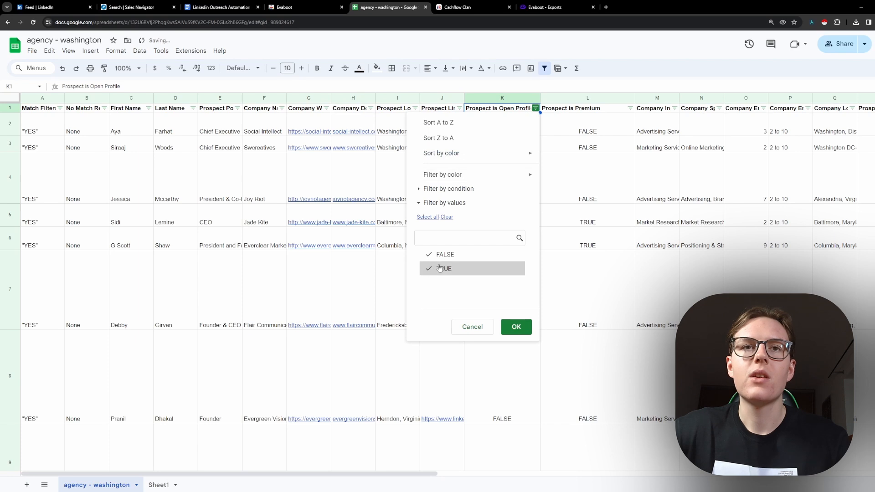
left_click(515, 327)
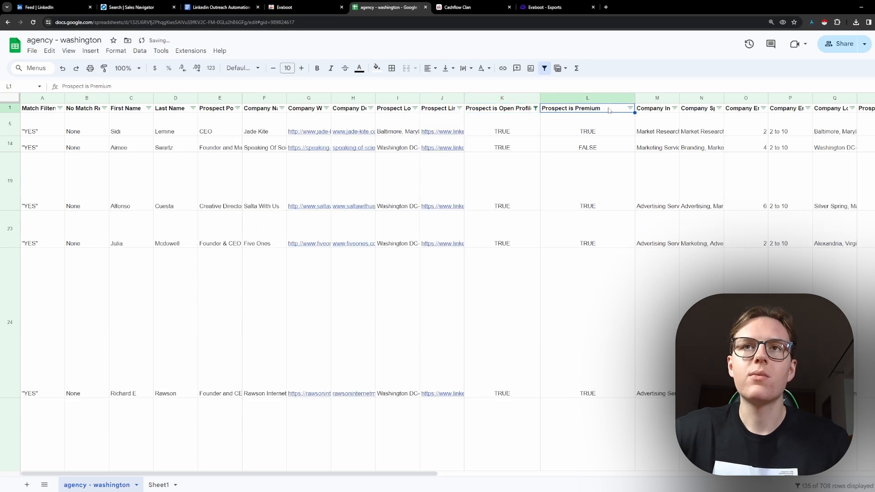
left_click(629, 108)
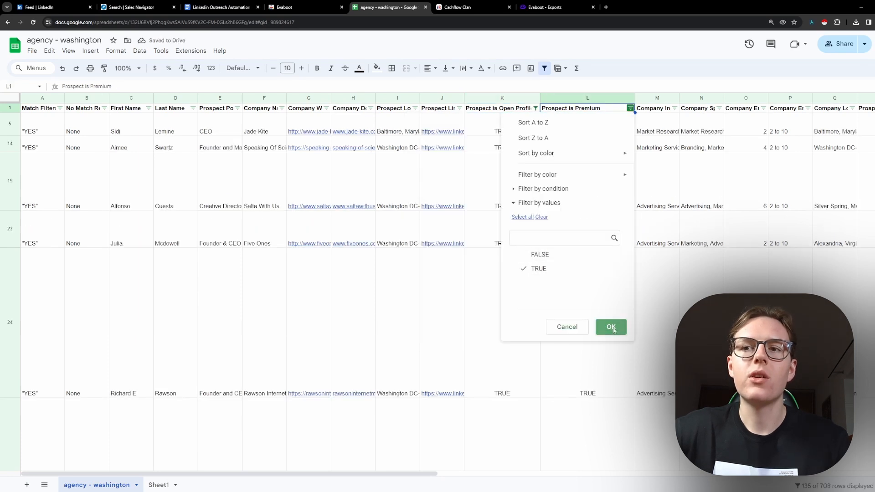
left_click(611, 326)
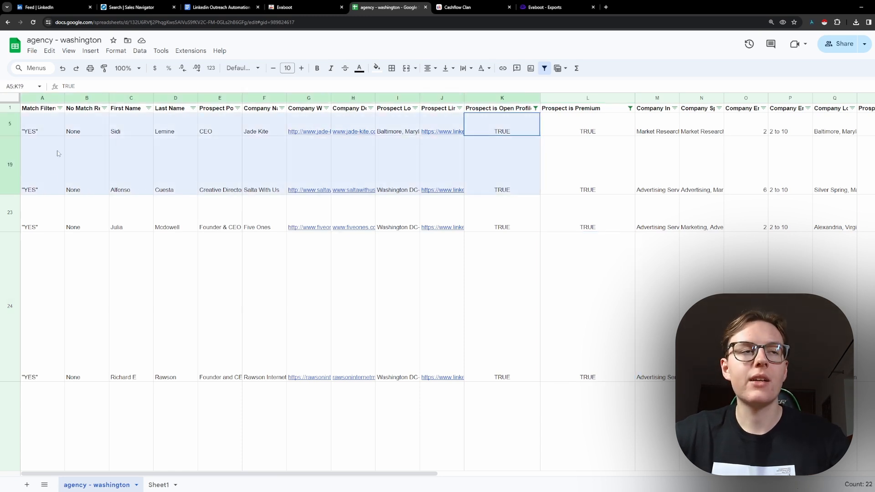
left_click(42, 131)
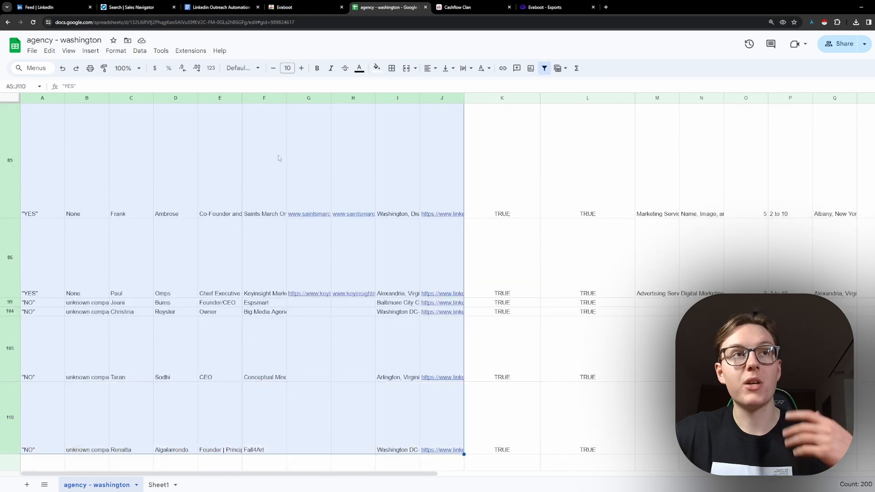
left_click(135, 6)
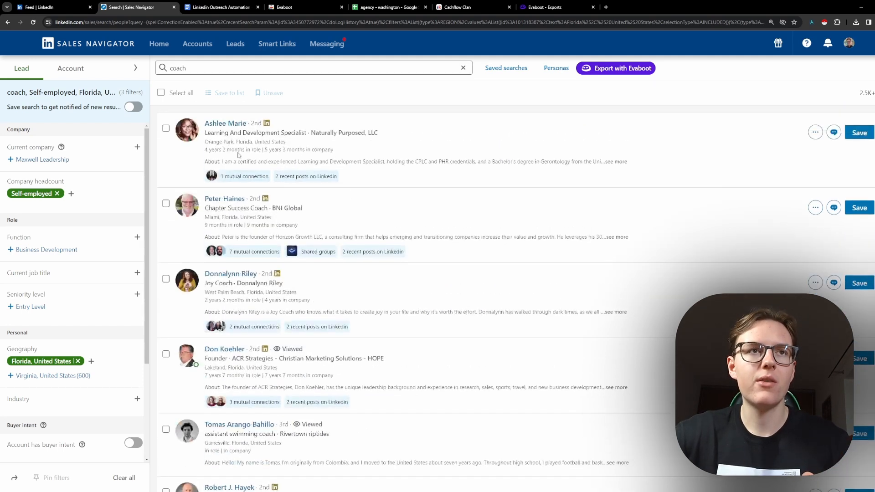
left_click(225, 123)
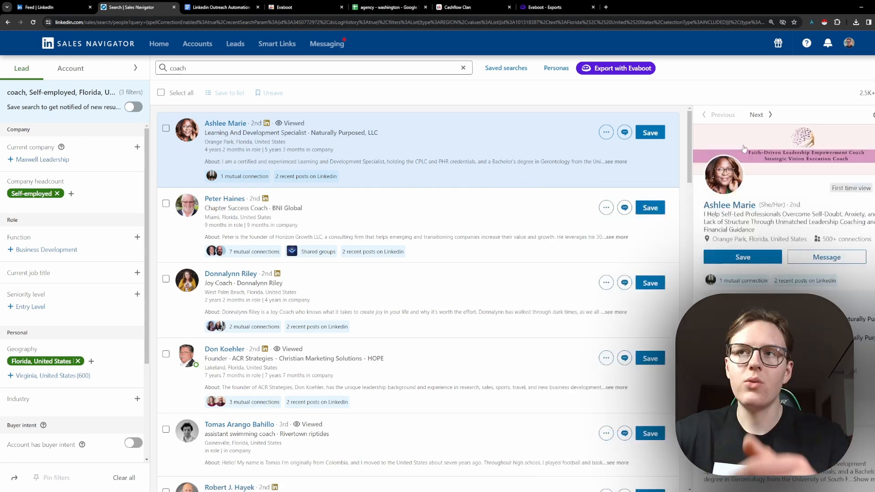
left_click(224, 198)
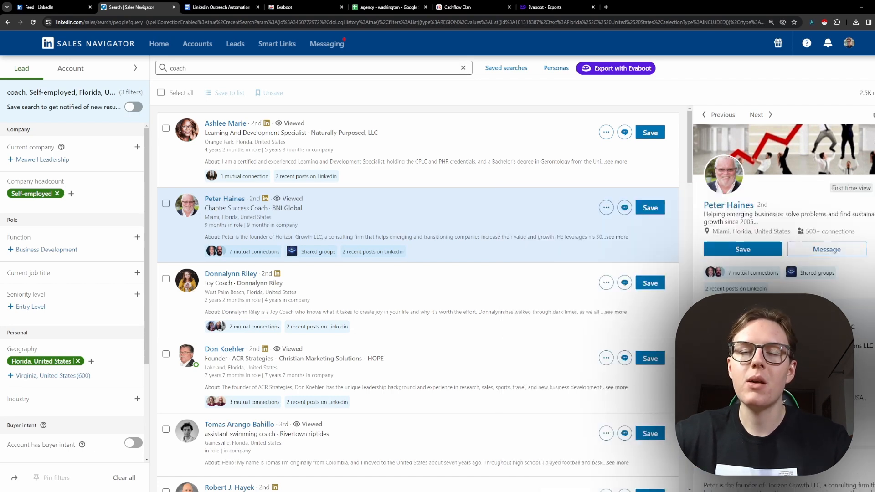
scroll("down", 3)
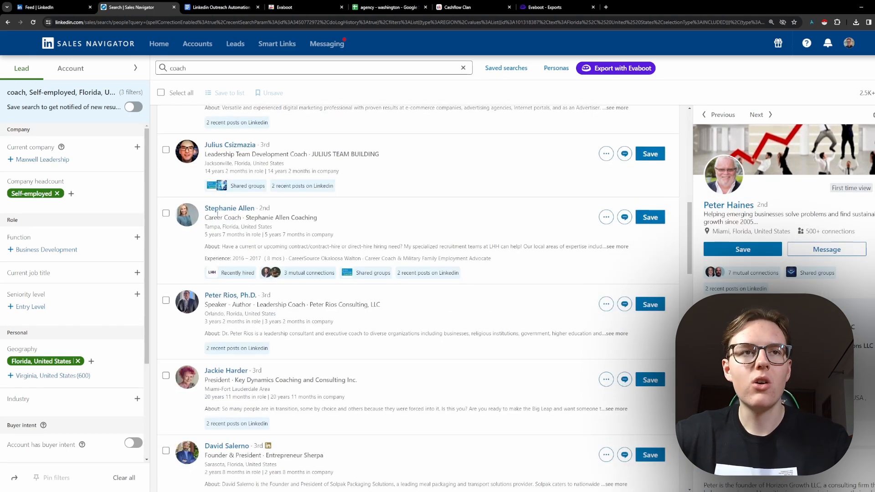
scroll("down", 3)
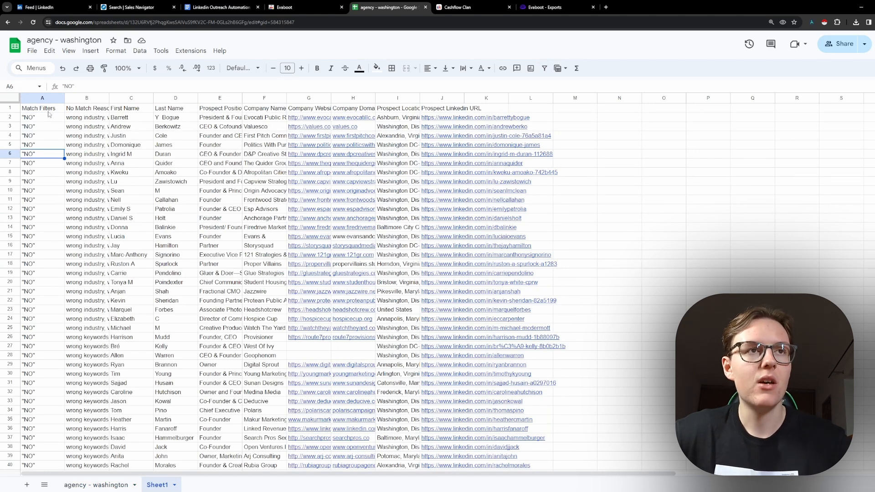
mouse_move(132, 125)
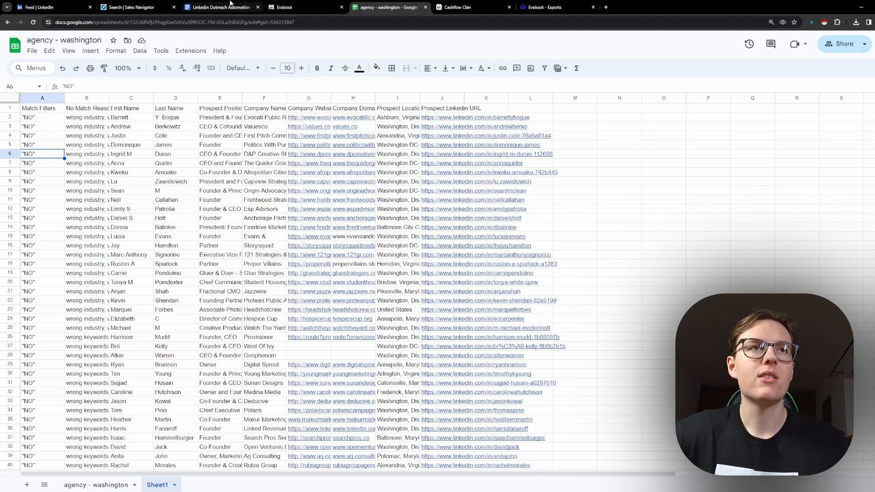
Step: Switch to the Linkedin Outreach Automation guide showing Step 3's lead-contact instructions
left_click(219, 6)
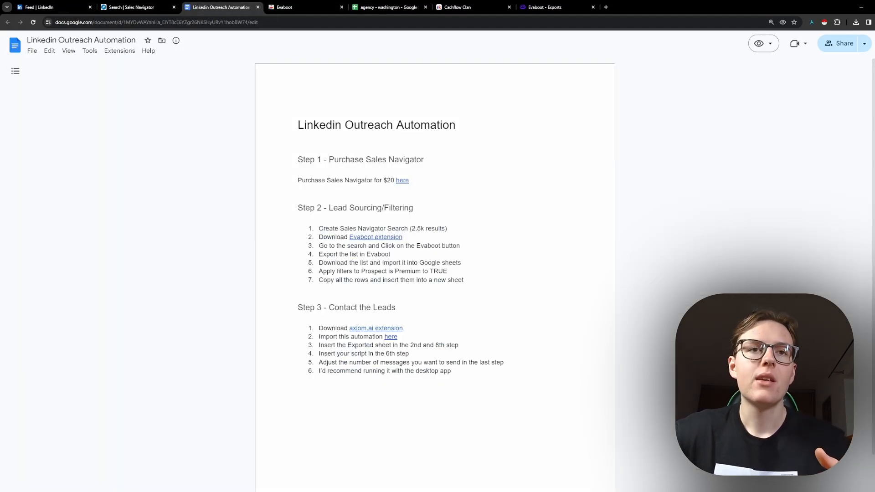
Step: Highlight the export and filter items of Step 2, then follow the axiom.ai extension link in Step 3
left_click_drag(319, 245, 446, 270)
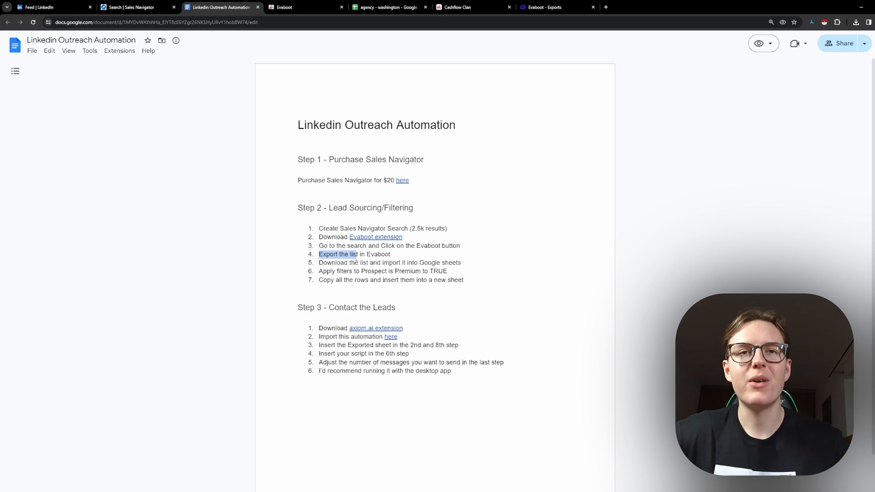
left_click_drag(358, 254, 392, 254)
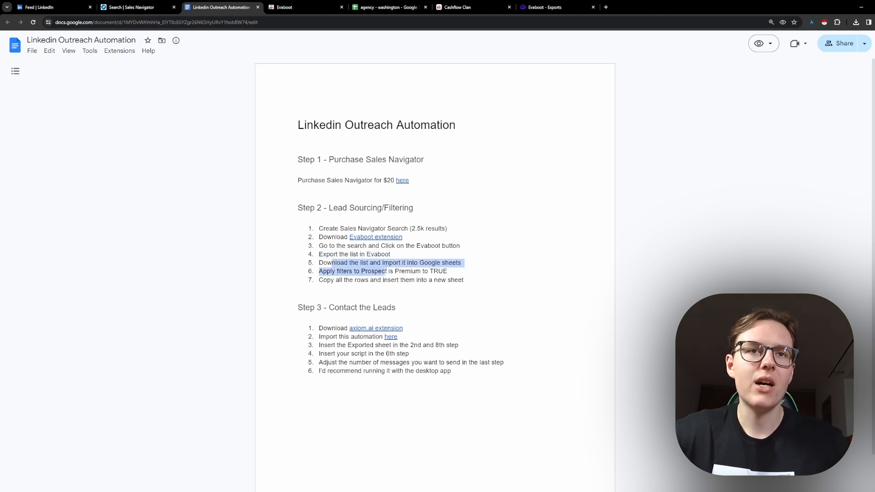
left_click(349, 271)
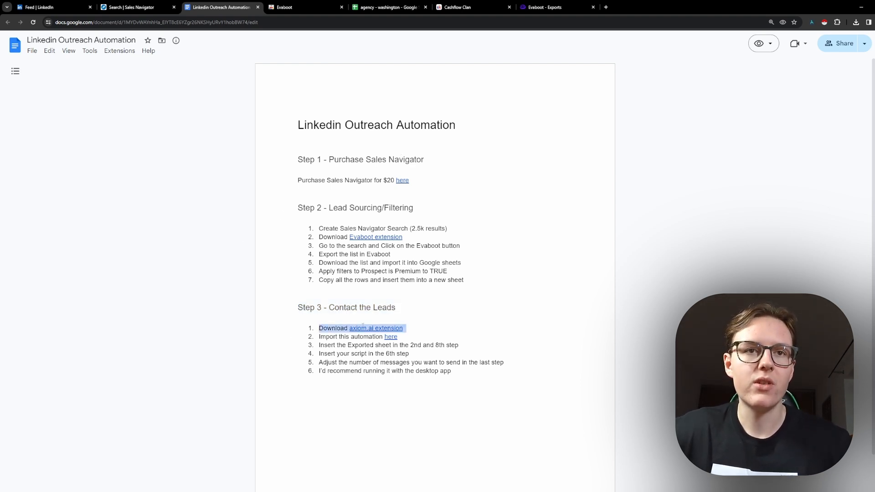
mouse_move(376, 328)
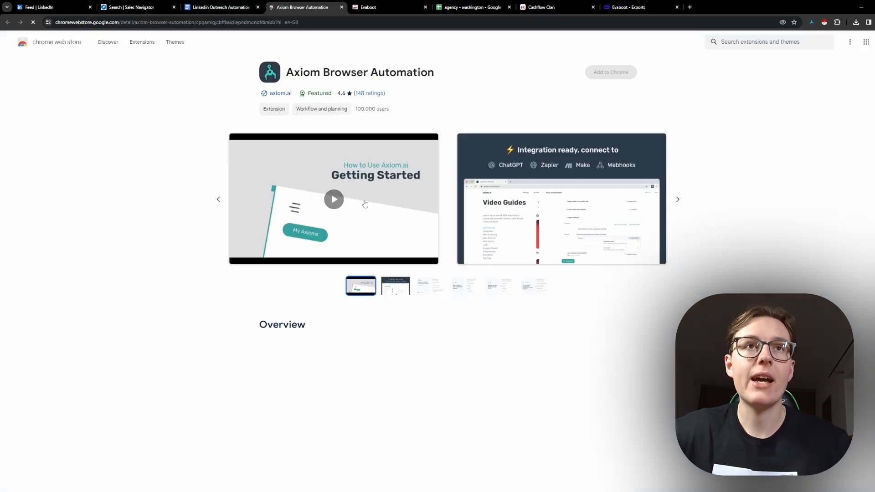
Step: Confirm Axiom Browser Automation shows Remove from Chrome, then return to the Docs tab and launch Axiom
left_click(609, 73)
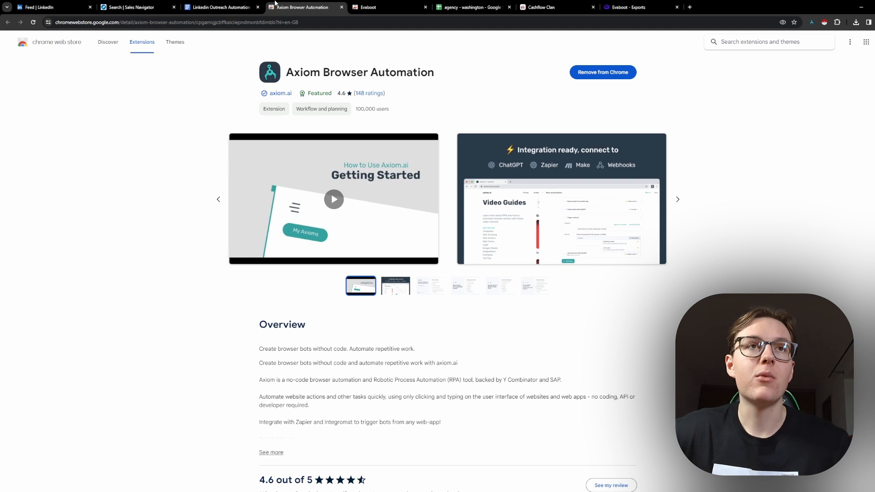
mouse_move(221, 6)
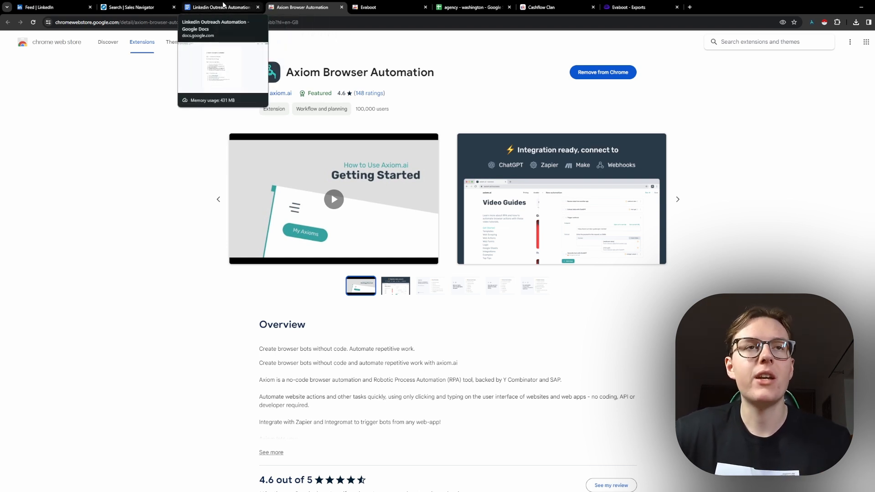
mouse_move(585, 93)
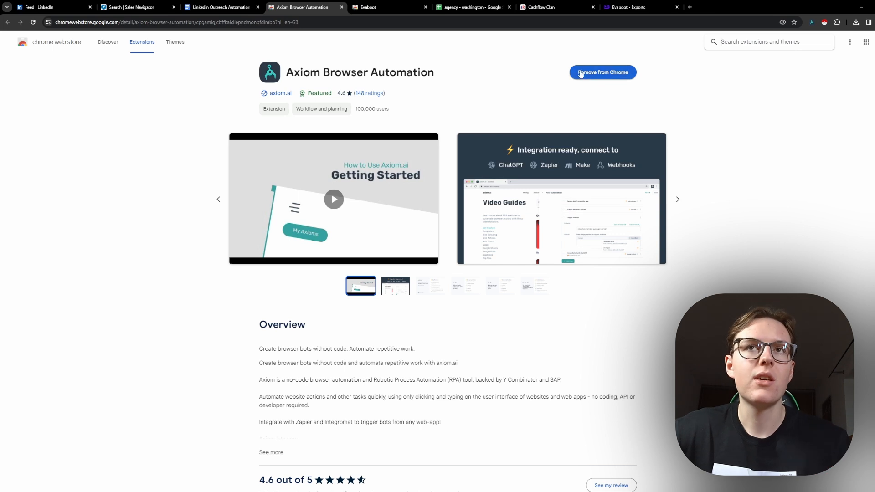
left_click(218, 6)
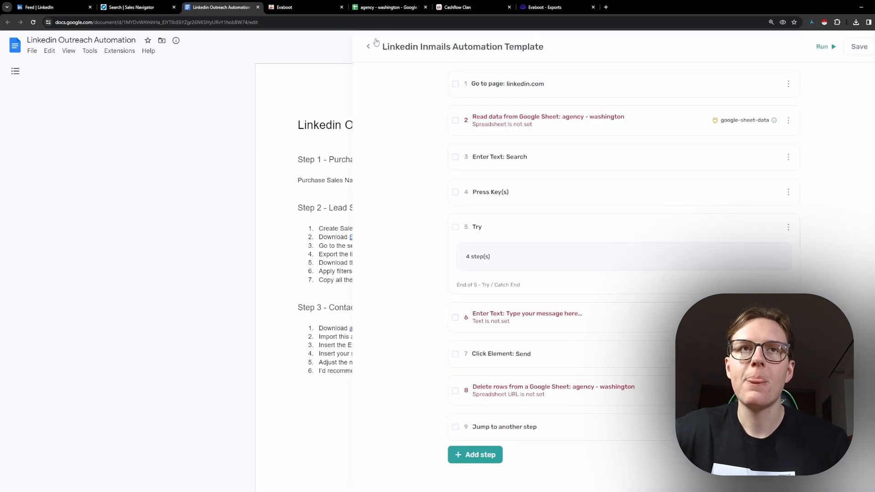
Step: Download the InMails template JSON, start an empty automation and discard it without saving
left_click(367, 47)
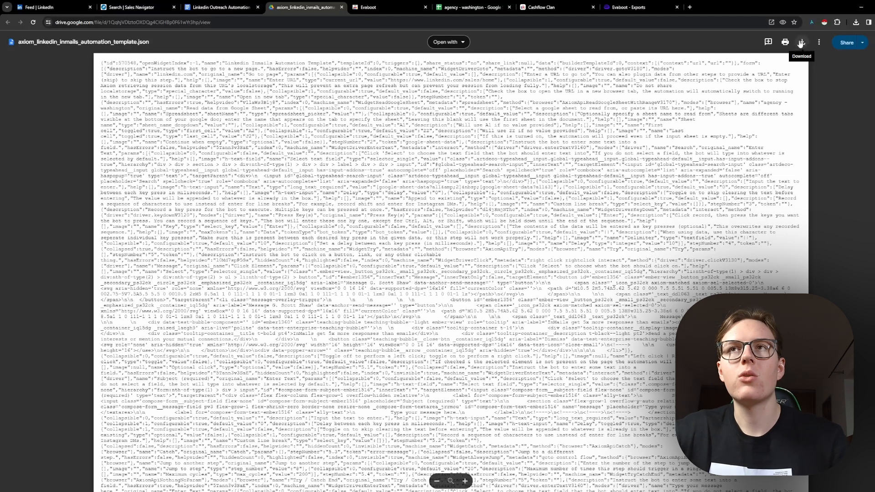
left_click(220, 7)
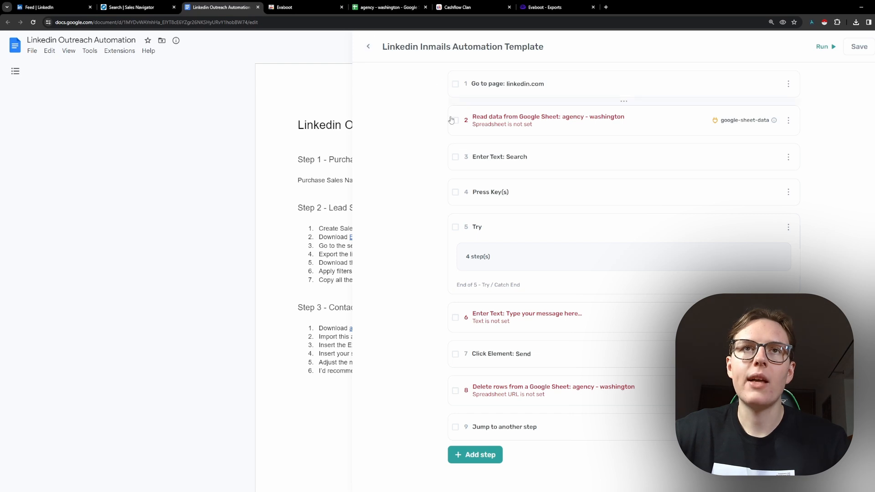
left_click(368, 47)
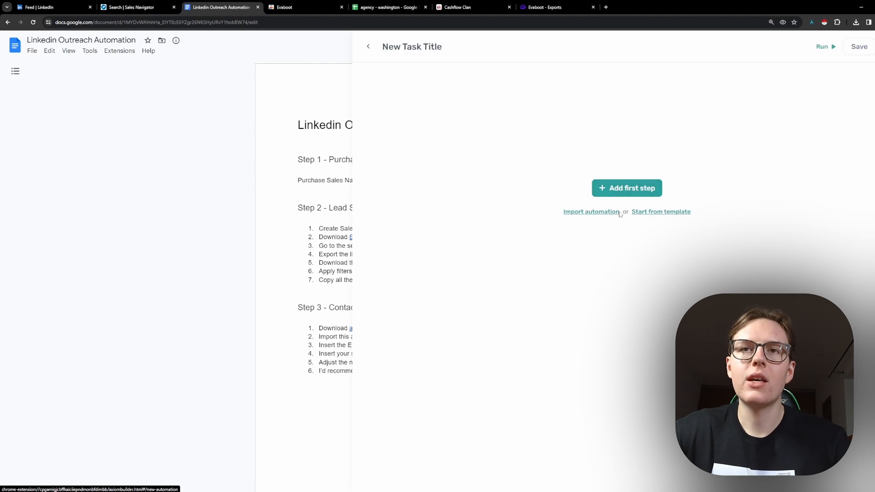
left_click(591, 211)
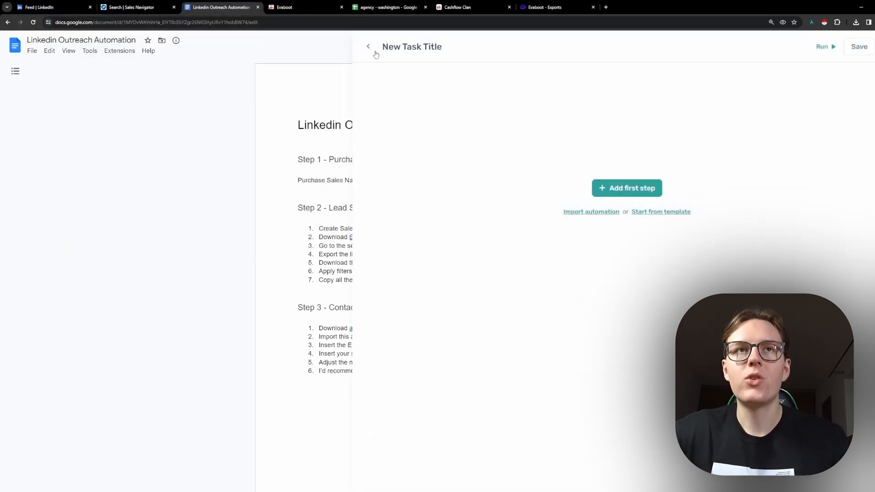
left_click(367, 46)
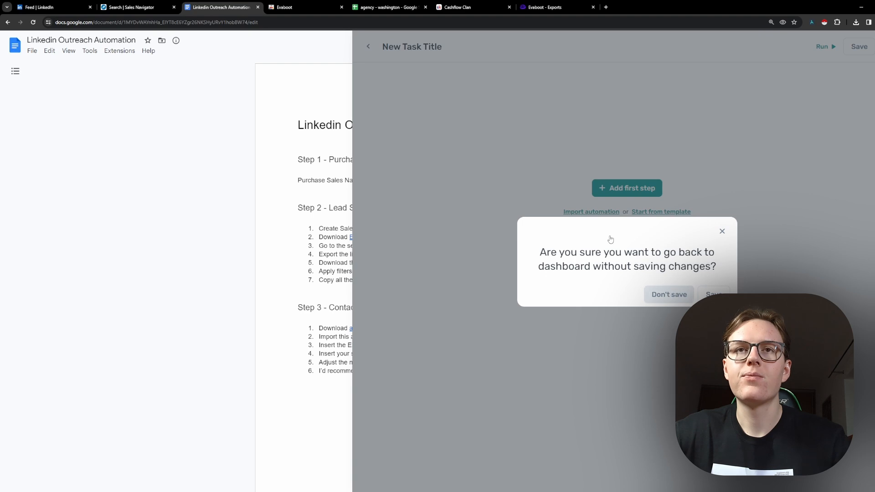
left_click(669, 295)
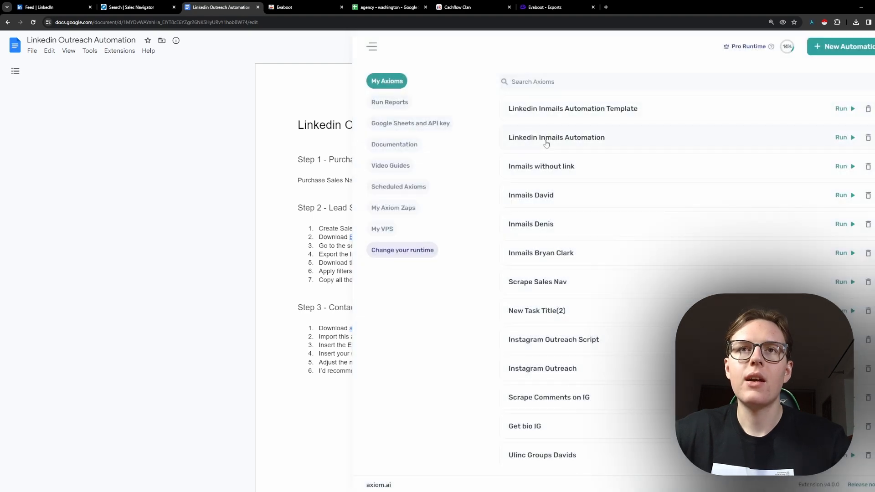
Step: From My Axioms, settle on the Linkedin Inmails Automation Template and open it for editing
left_click(556, 138)
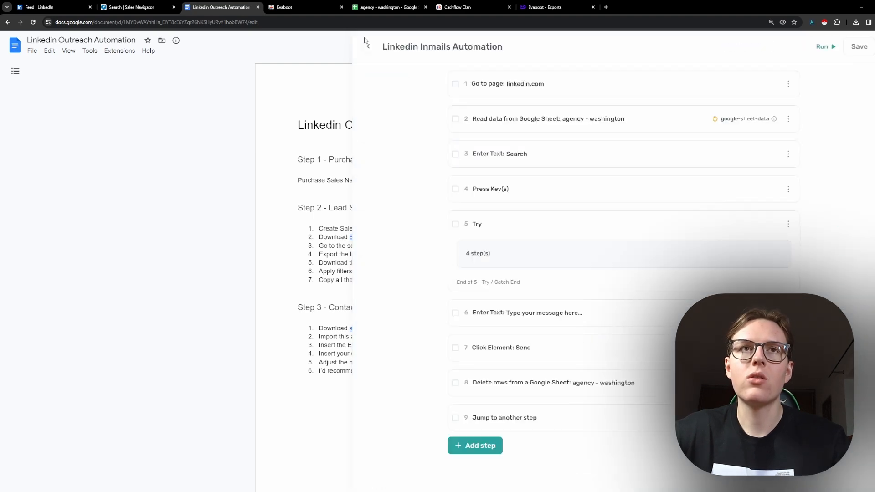
left_click(367, 46)
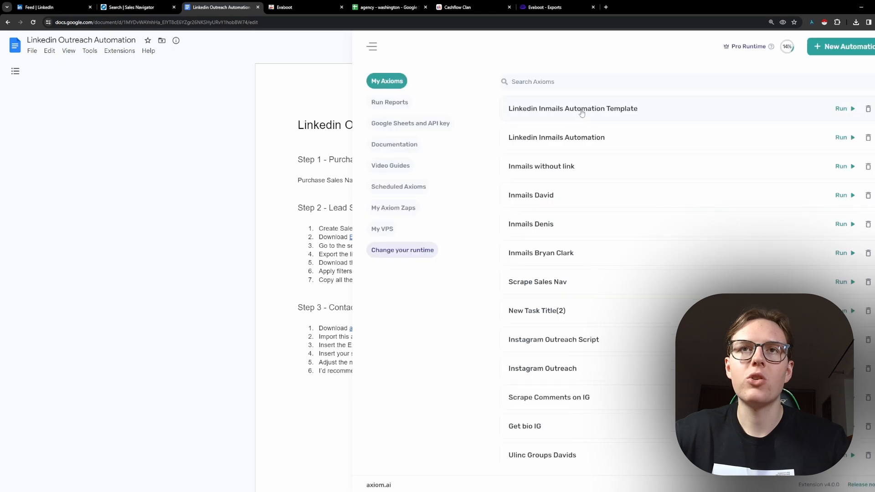
left_click(573, 109)
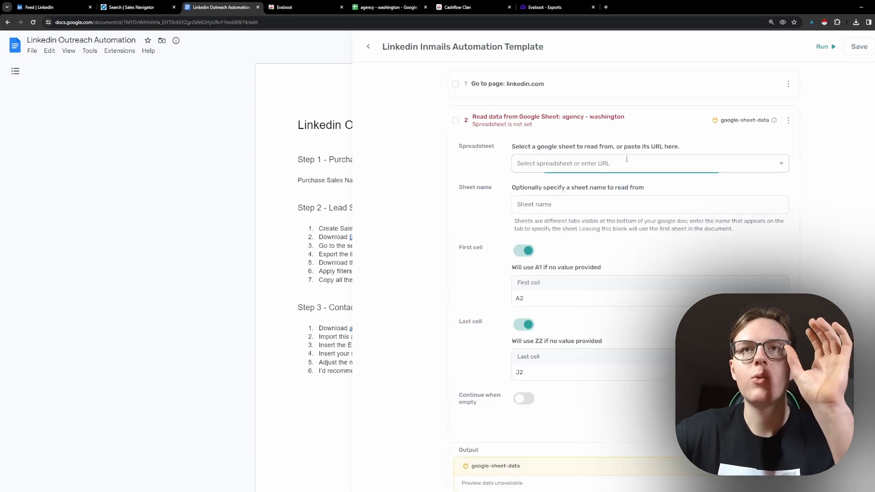
Step: Point the read-data step's Spreadsheet at 'agency - washington' and expand the message-typing step
left_click(647, 163)
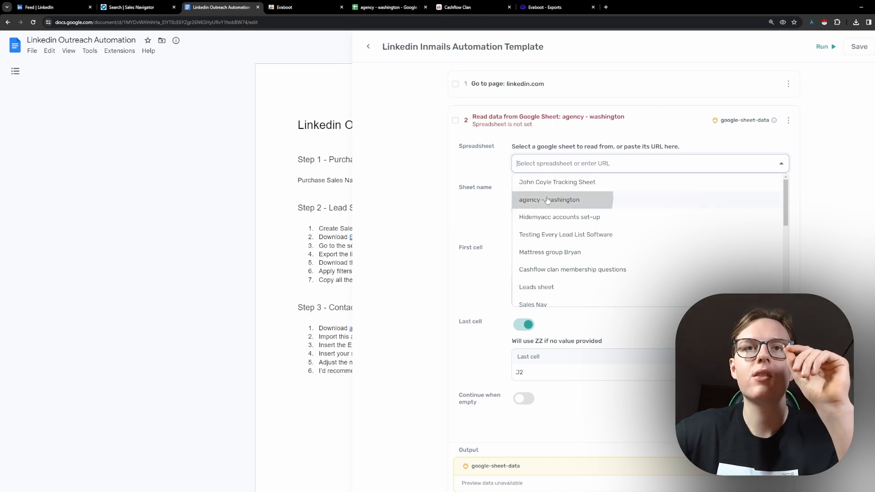
left_click(549, 199)
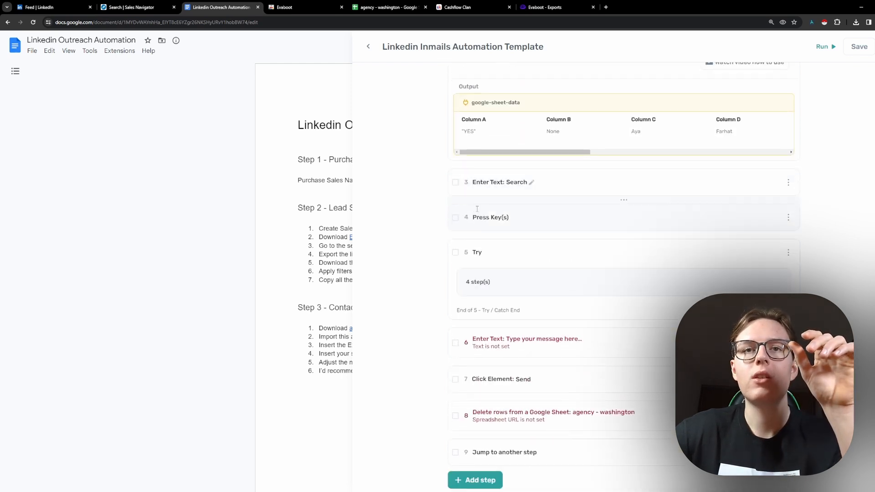
left_click(526, 339)
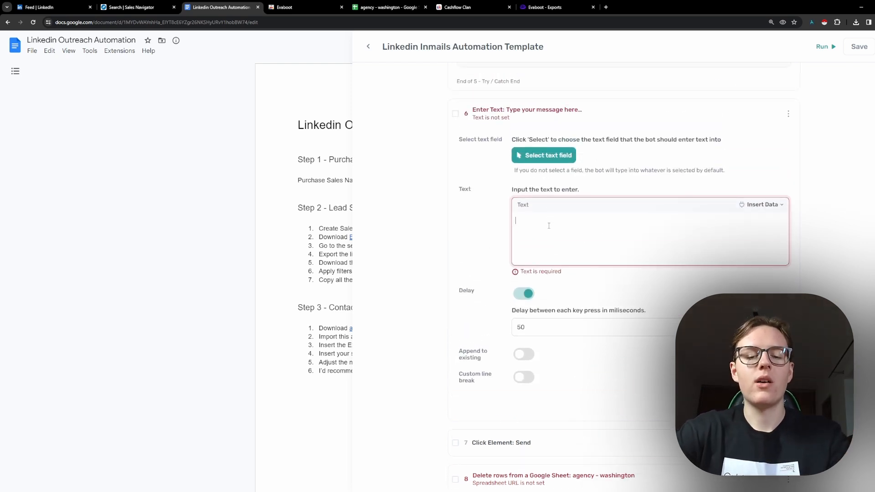
Step: Make the message text 'hi' plus the first-name Column C from the sheet and save it
type("hi")
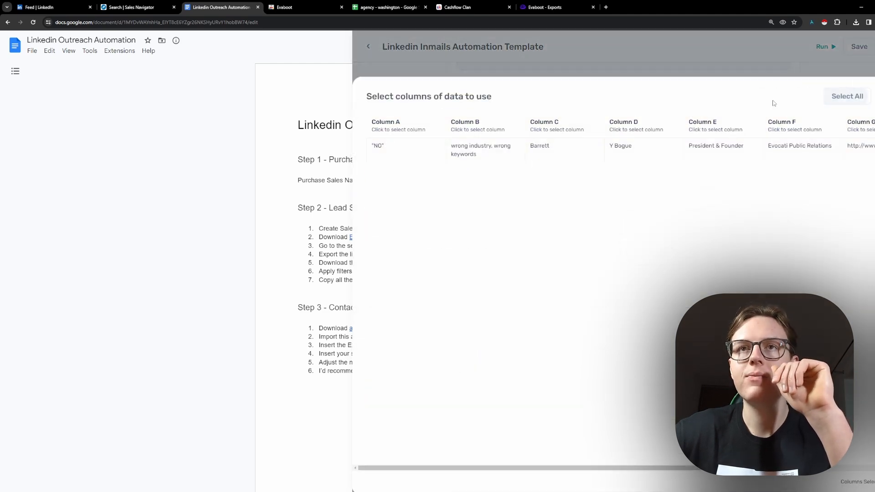
left_click(564, 125)
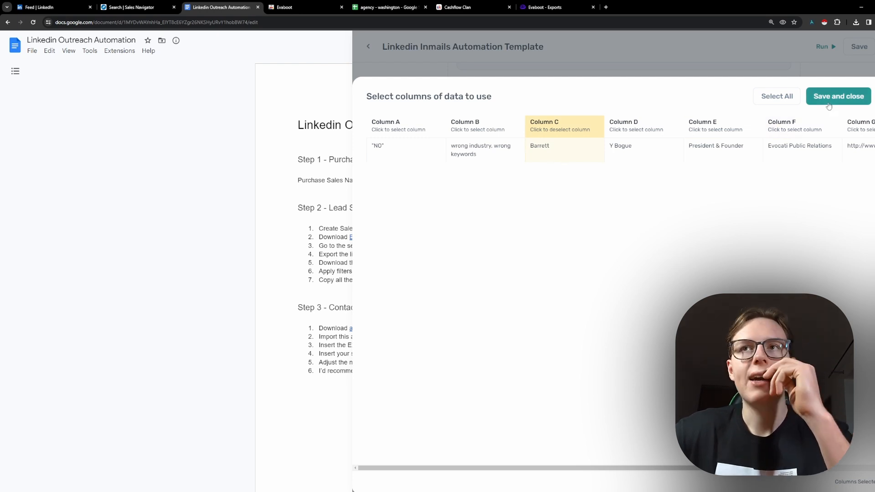
left_click(838, 96)
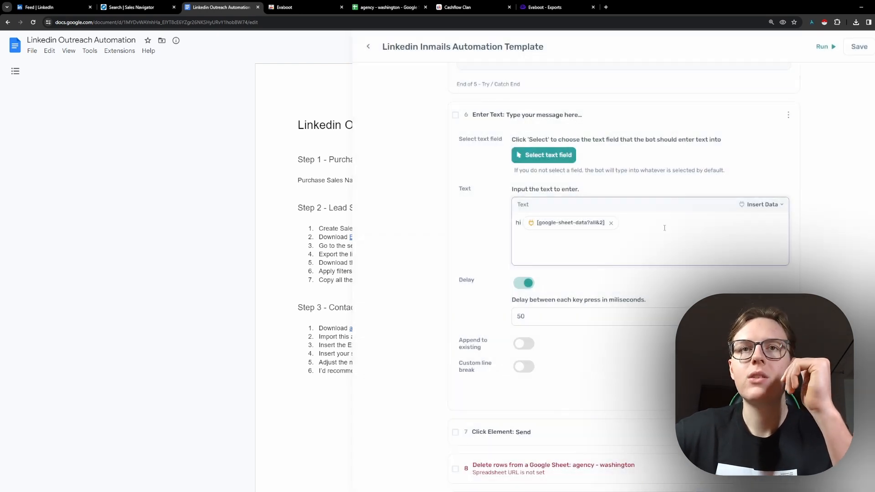
left_click(611, 222)
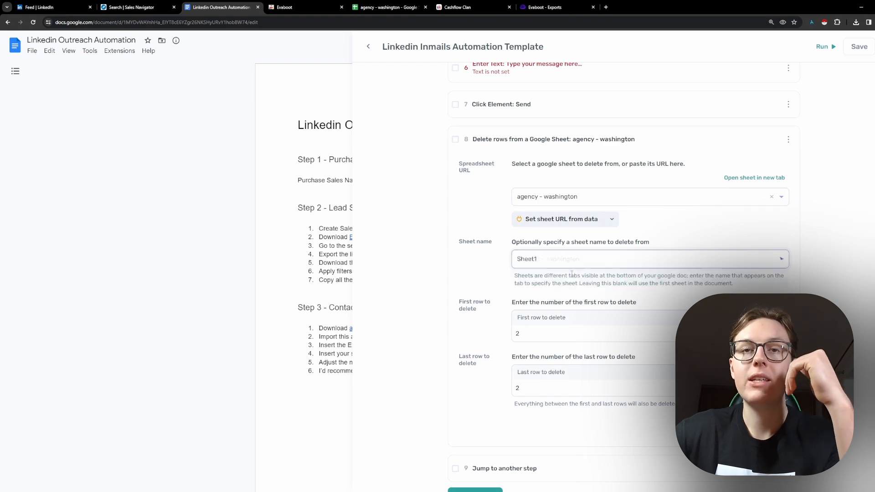
Step: Set the delete-rows step to Sheet1 of agency - washington, rows 2 to 2
left_click(386, 7)
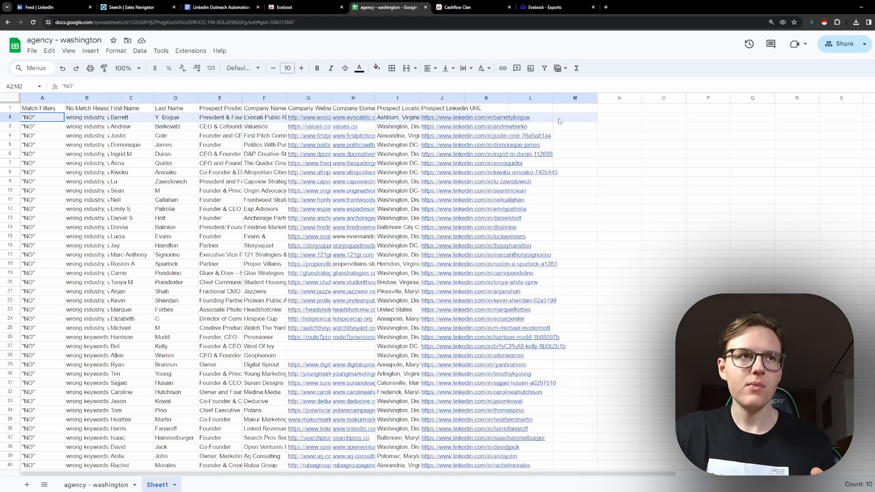
left_click(130, 117)
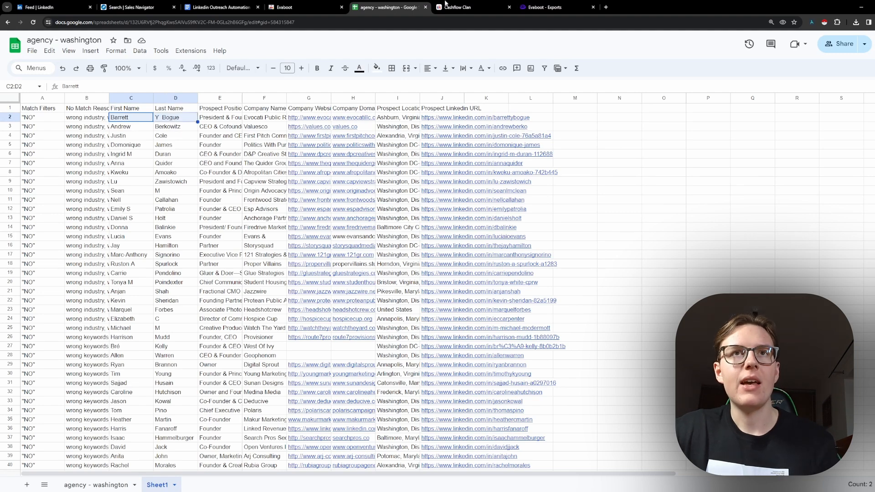
left_click(134, 6)
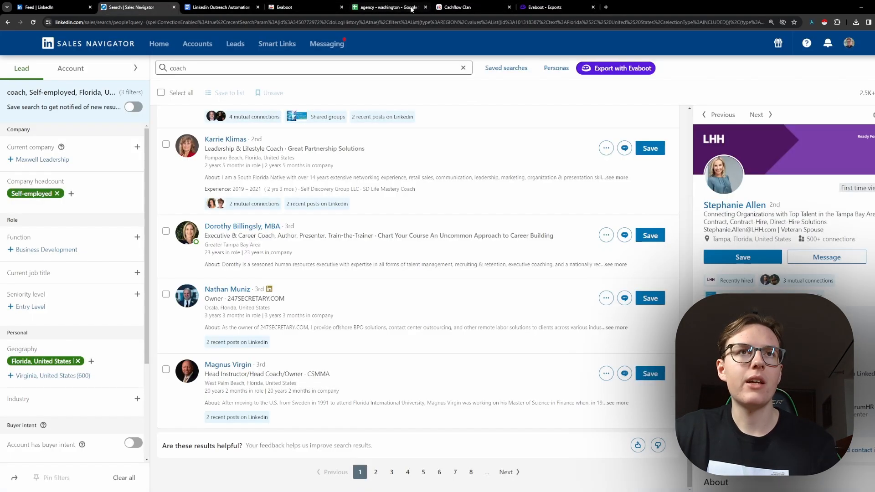
left_click(388, 6)
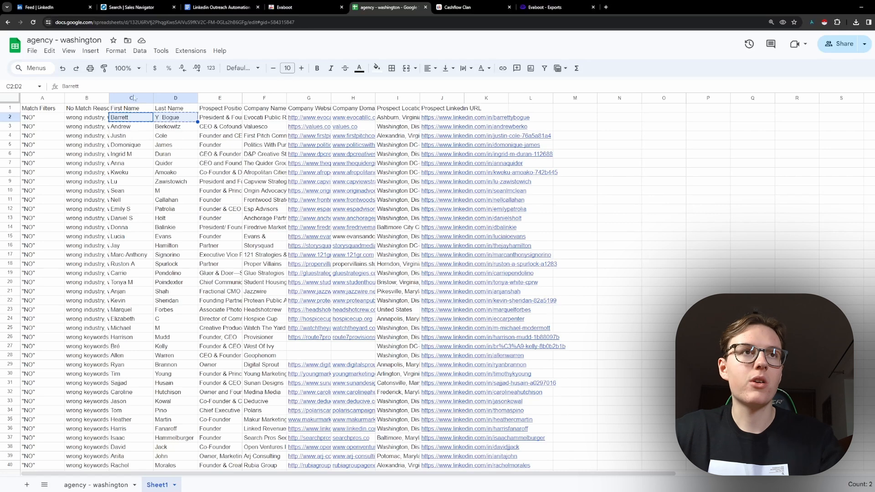
left_click(134, 8)
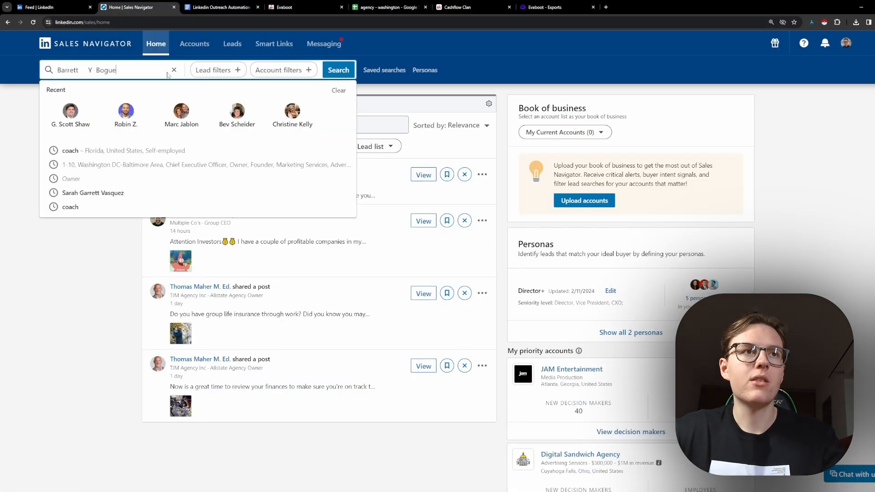
left_click(337, 70)
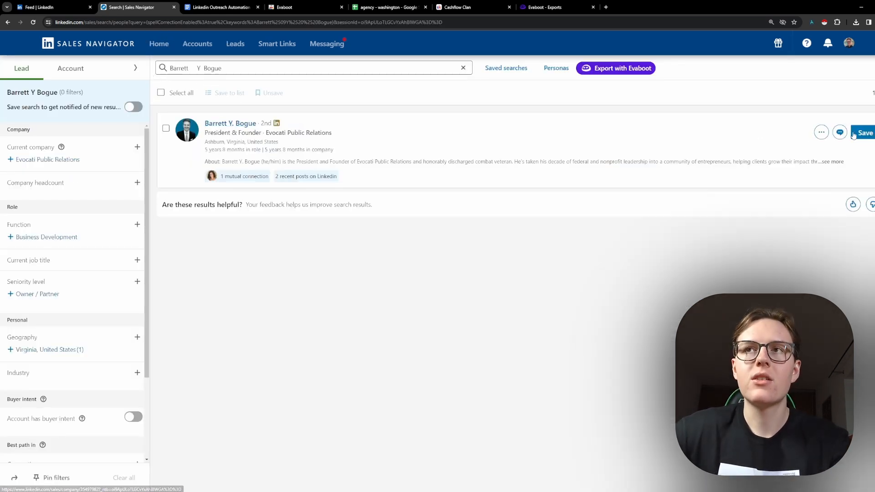
left_click(864, 134)
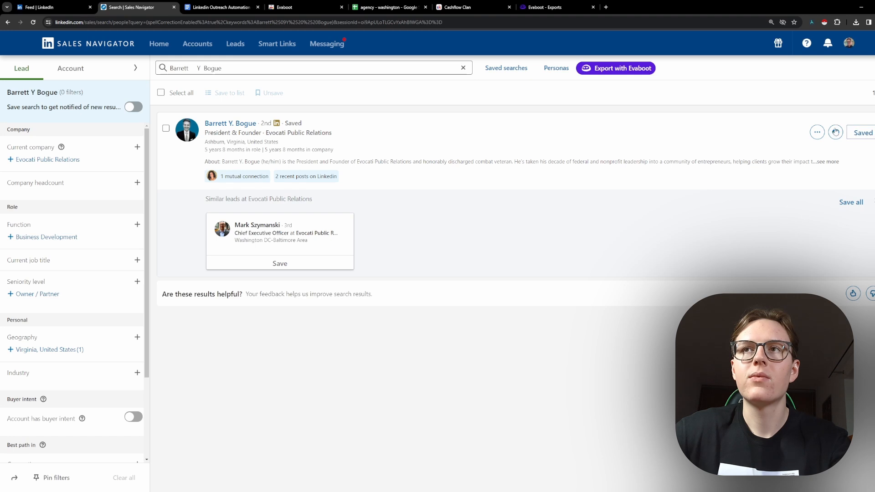
Step: Check his message window's can't-reply notice, close it and return through the sheet to the Axiom editor
left_click(835, 132)
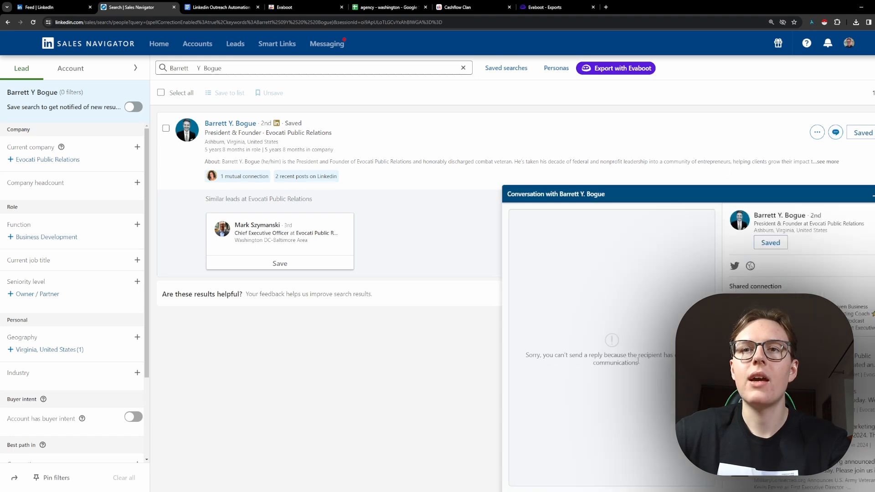
left_click_drag(525, 354, 638, 363)
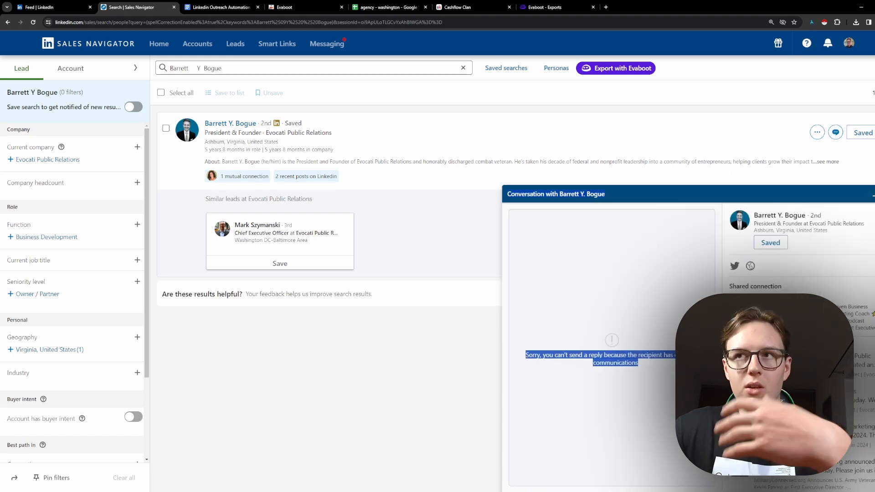
left_click(618, 271)
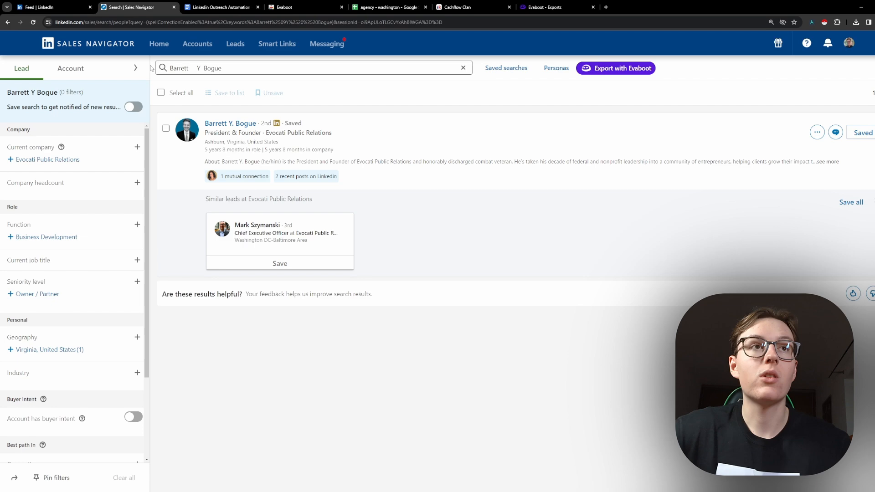
left_click(387, 7)
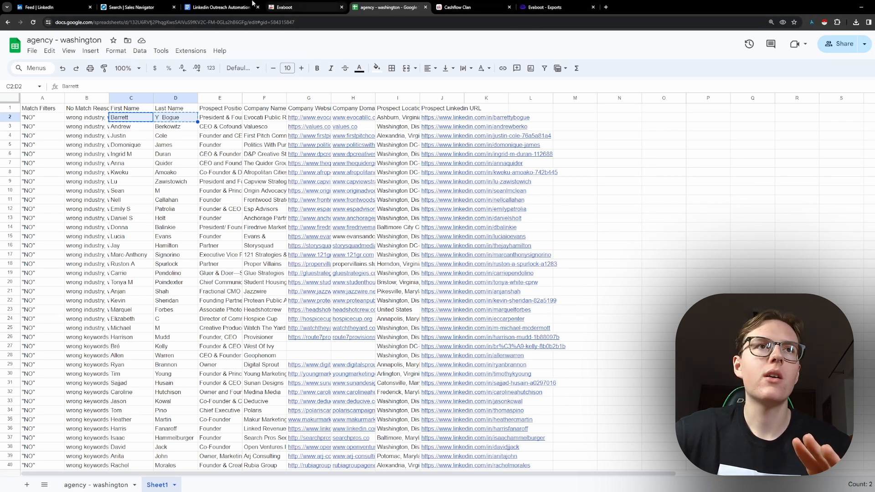
left_click(221, 7)
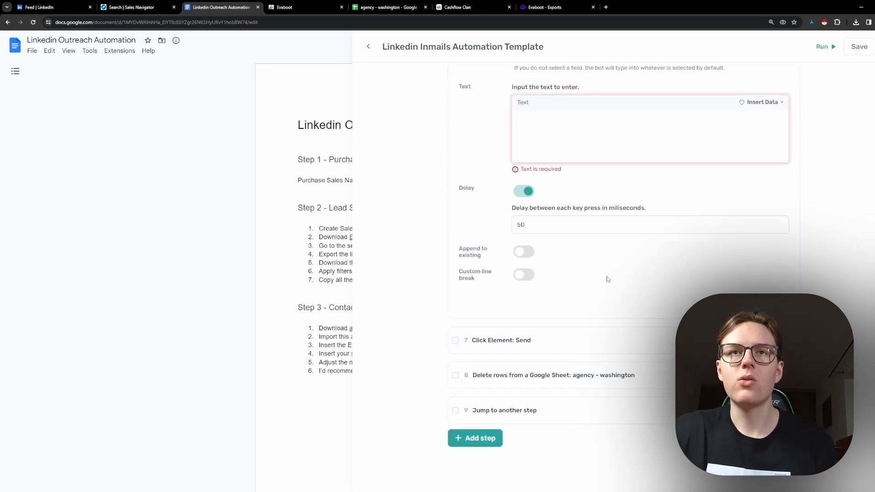
Step: Re-enter the message as 'hi' followed by the sheet's Column C first name
type("hi")
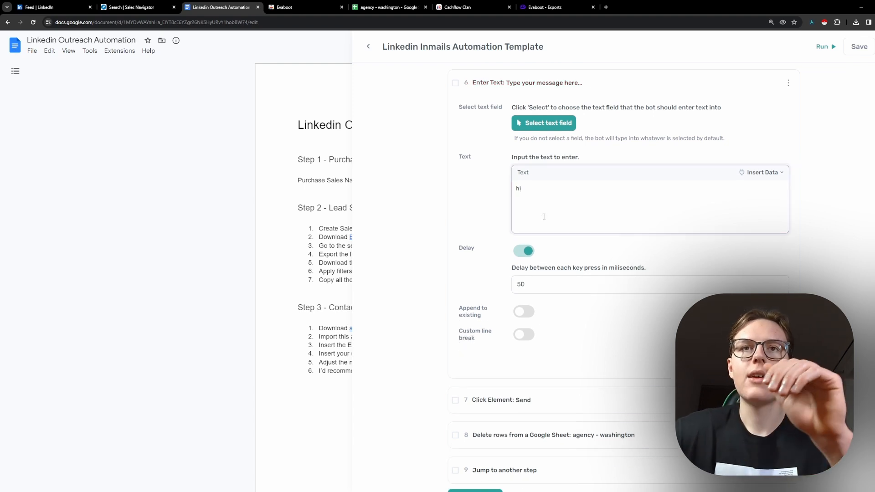
left_click(761, 172)
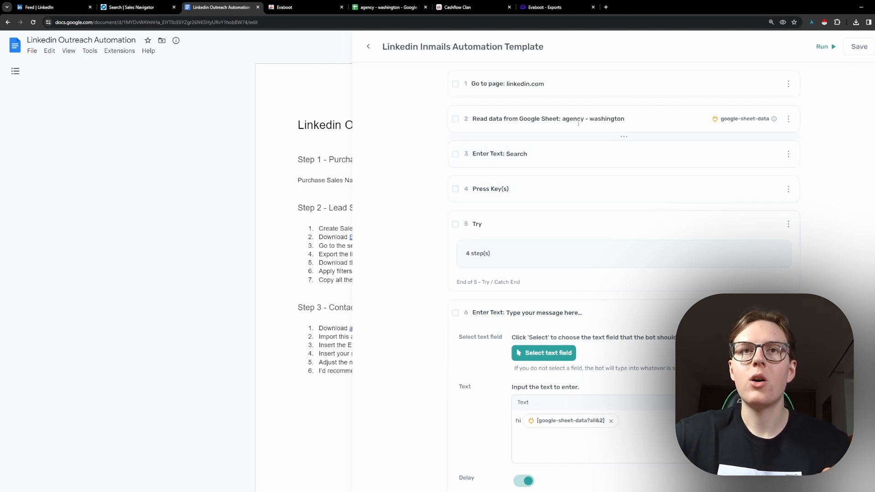
Step: Make the search-typing step enter Columns C and D (first and last name) from google-sheet-data
left_click(499, 153)
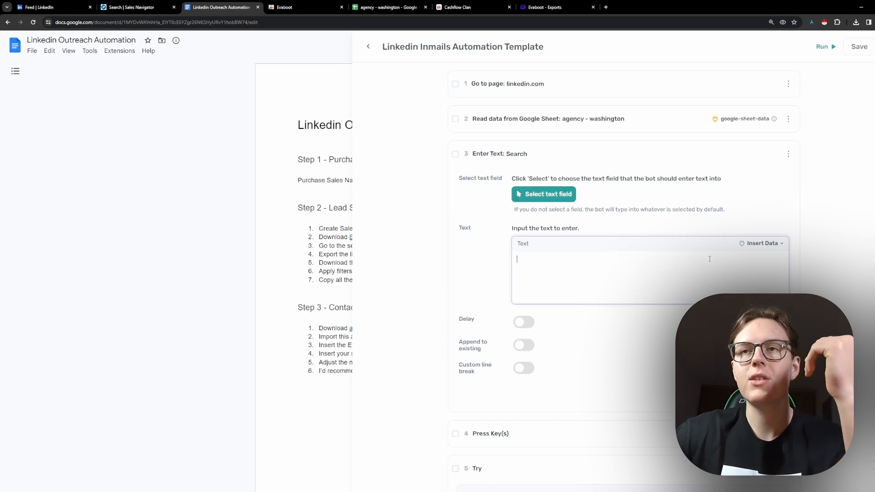
left_click(760, 242)
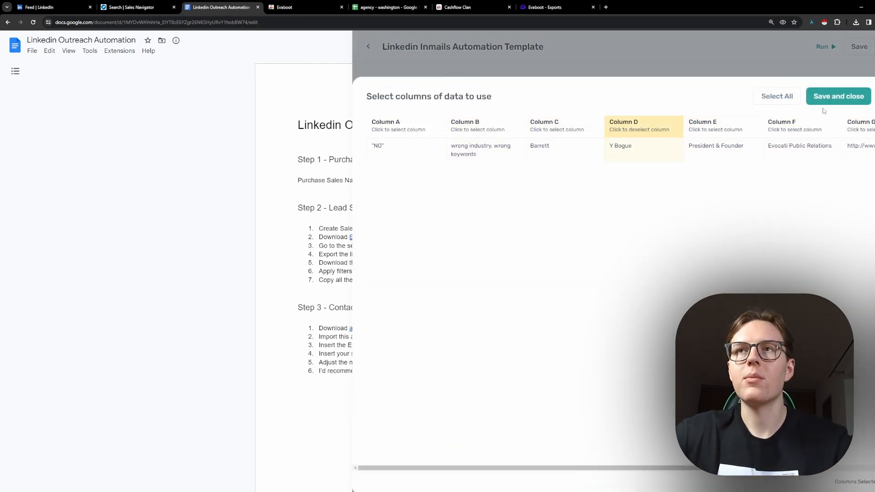
left_click(837, 96)
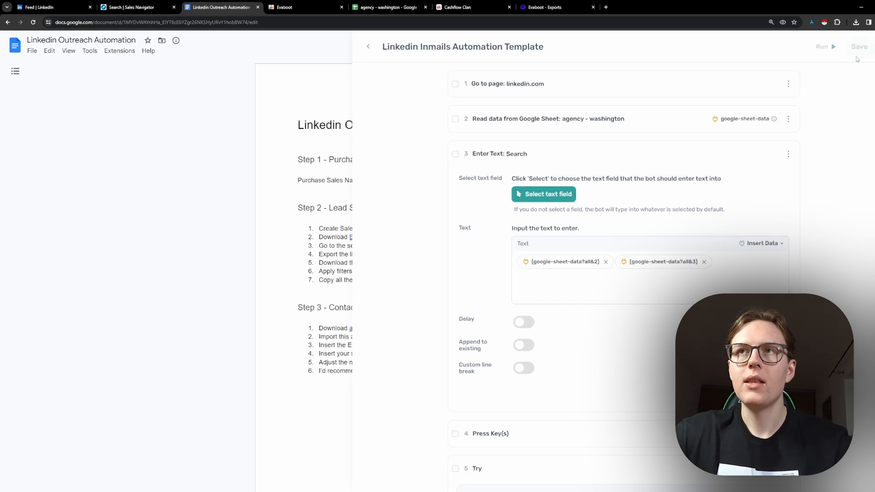
Step: Save the automation and run it, with the automated window going to linkedin.com/sales/home
left_click(826, 47)
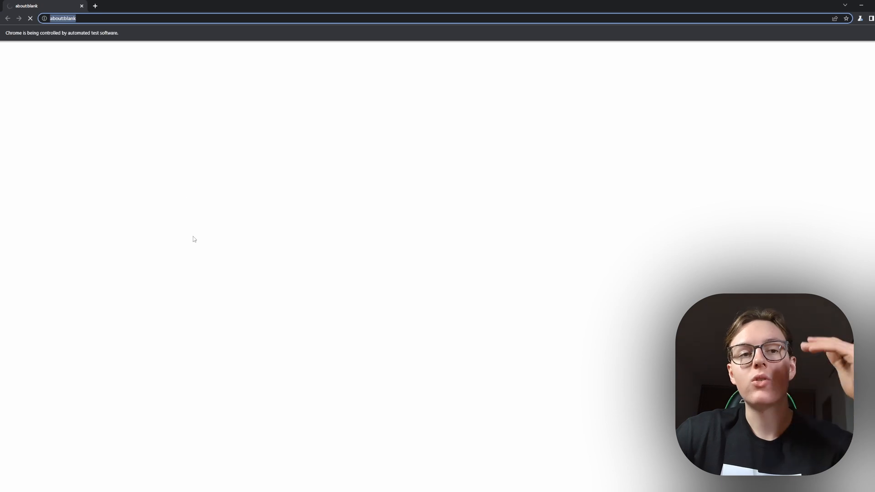
type("linkedin.com/sales/home")
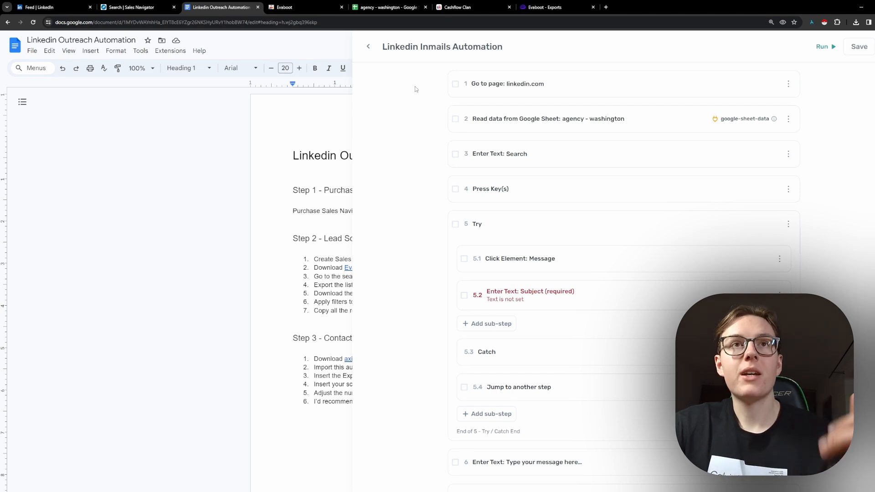
mouse_move(429, 82)
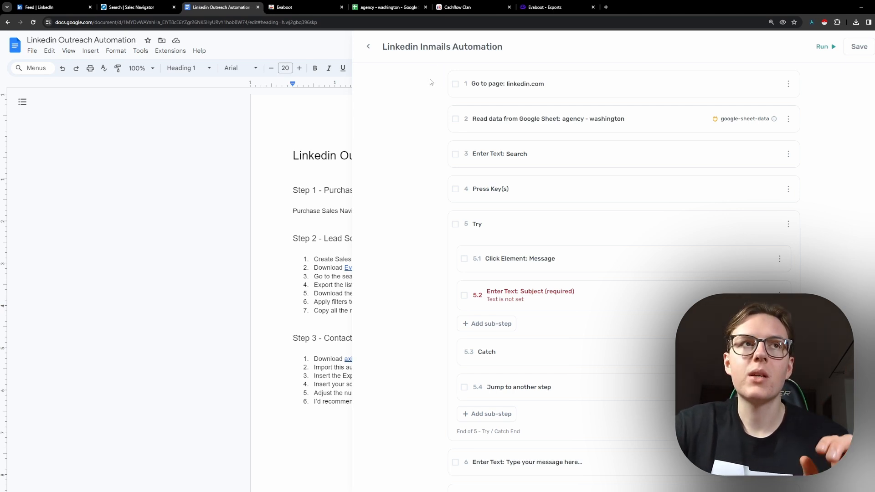
Step: Make the InMail subject sub-step enter 'Hi' plus the sheet's column C first name
scroll("down", 3)
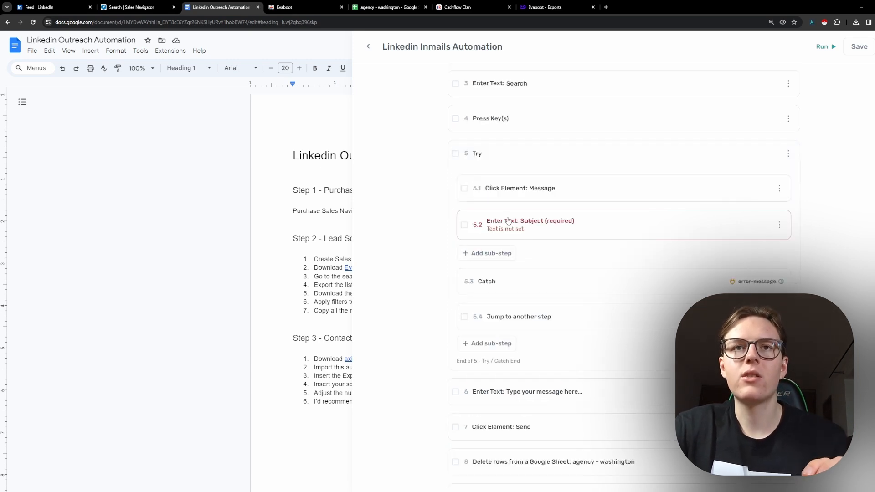
left_click(530, 224)
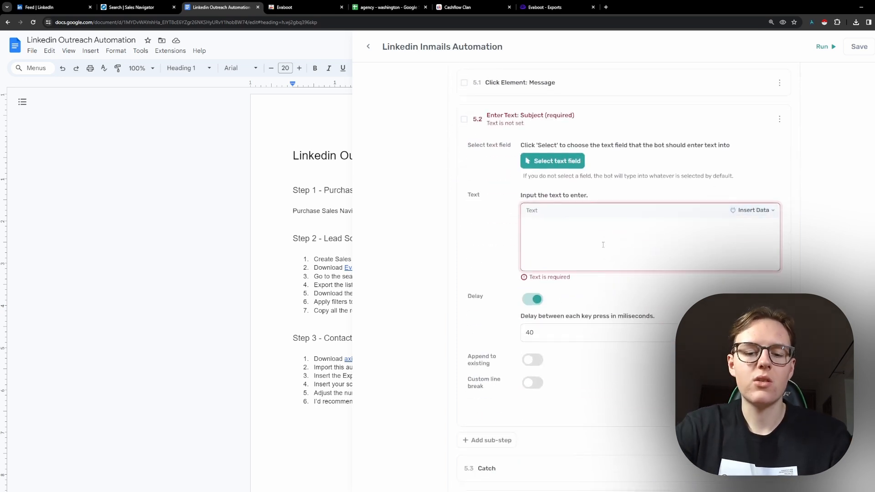
type("Hi")
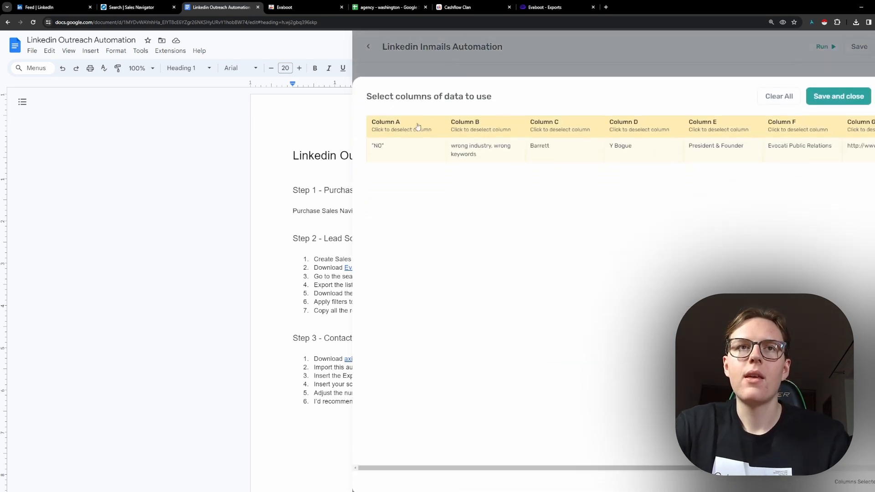
left_click(777, 96)
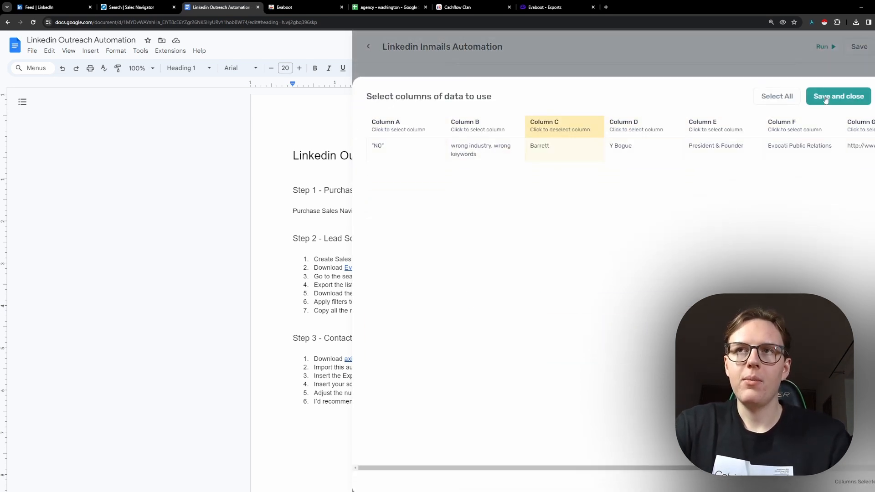
left_click(838, 96)
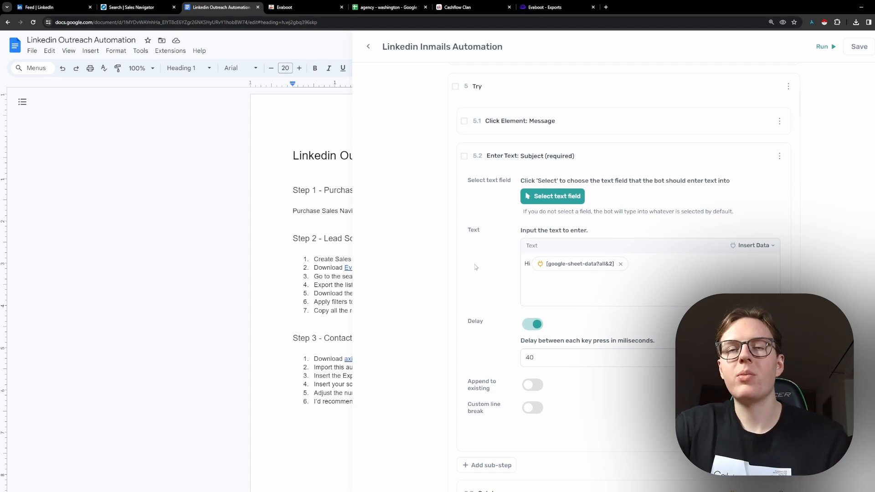
mouse_move(513, 274)
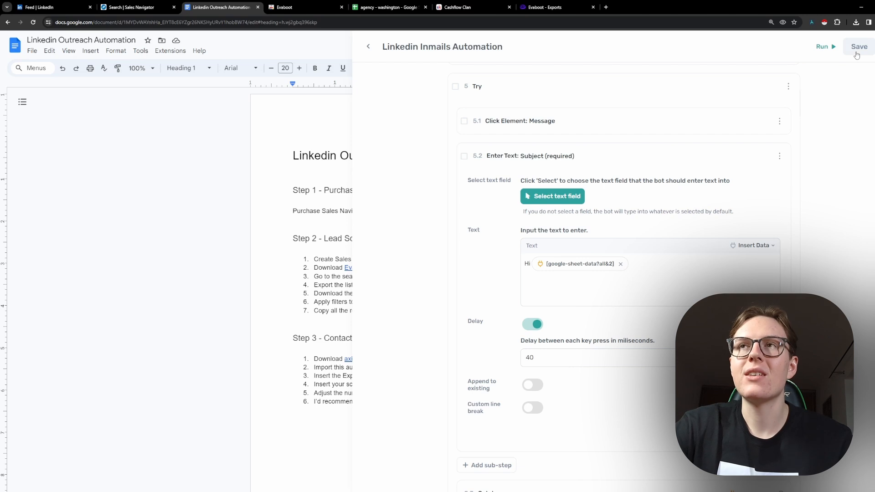
Step: Save the automation and dismiss the saved confirmation
left_click(859, 46)
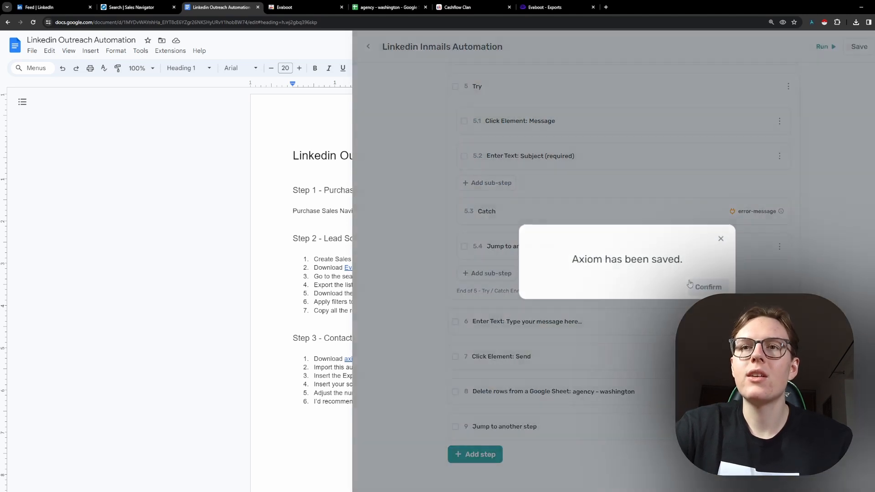
left_click(708, 286)
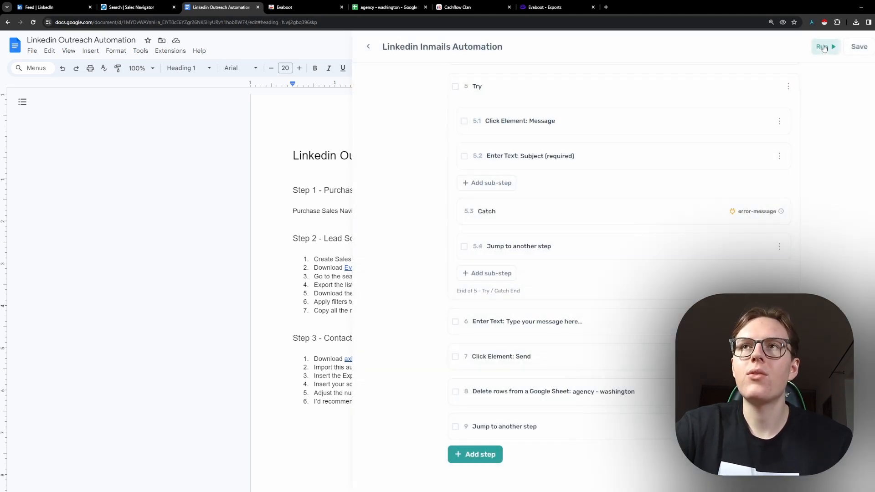
left_click(825, 46)
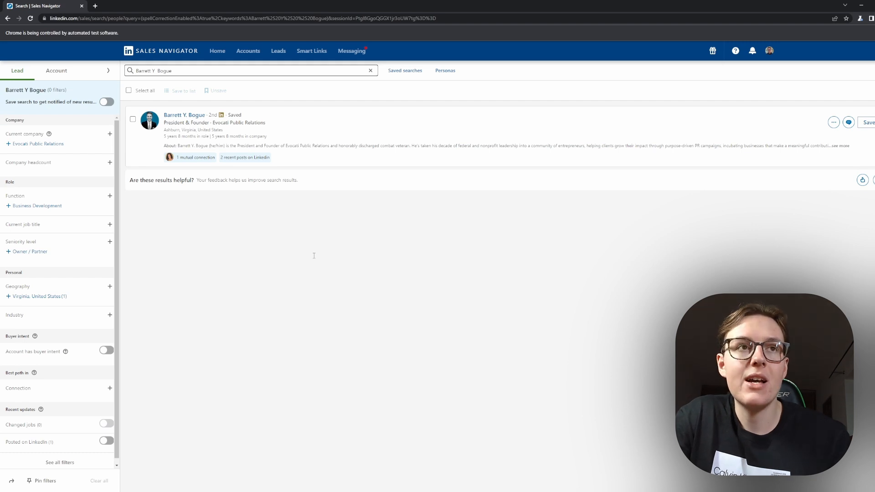
left_click(848, 123)
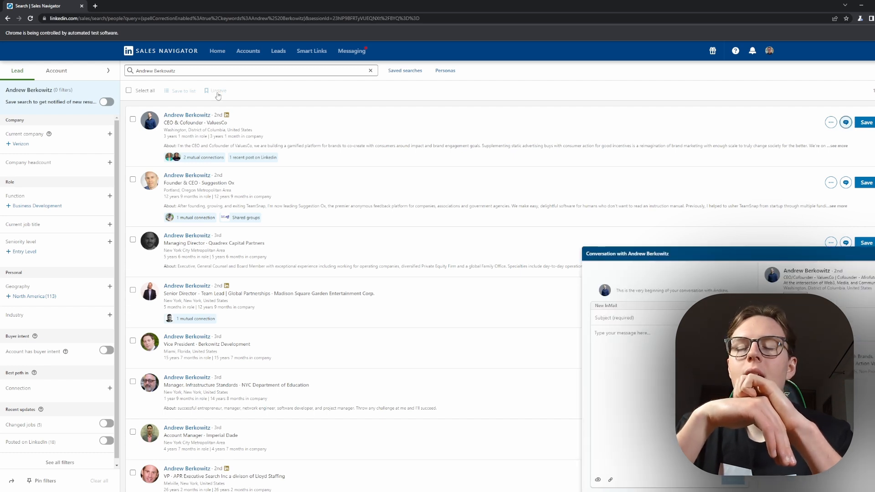
type("Hi Andrew")
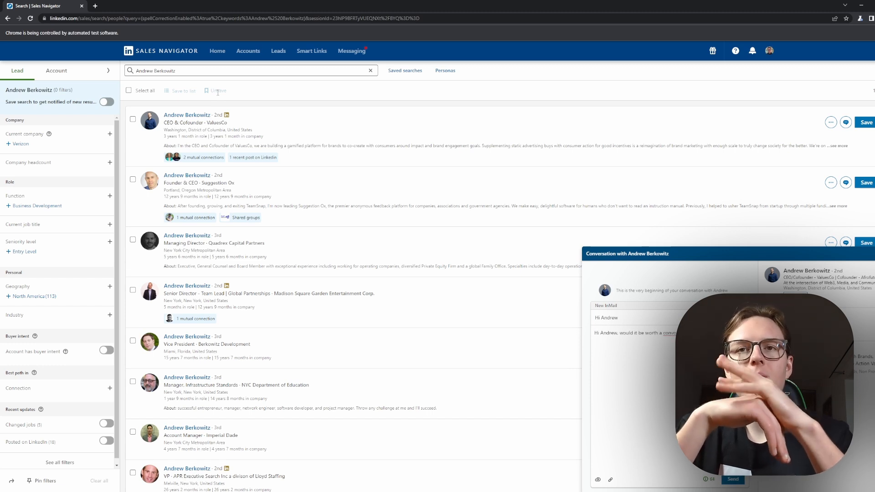
type("grow the sales? We'd have skin in the")
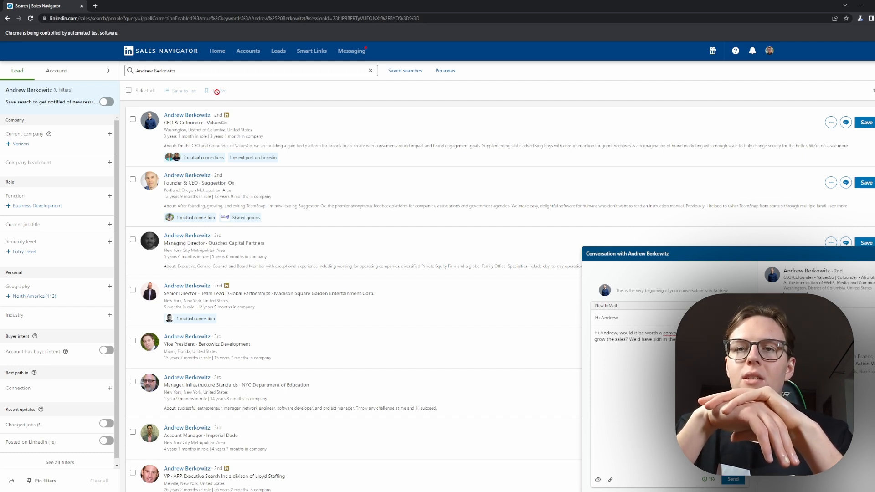
left_click(732, 478)
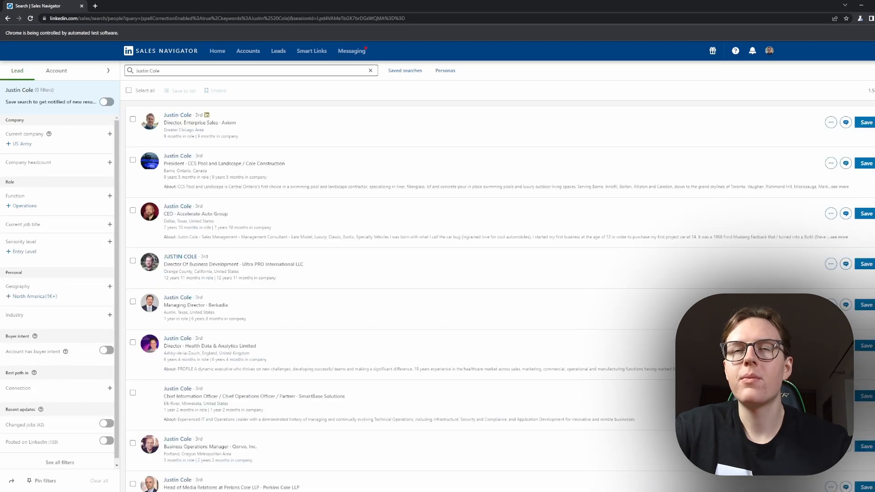
Step: Check the agency - washington lead sheet, then return to the Docs tab with the Axiom builder
left_click(386, 6)
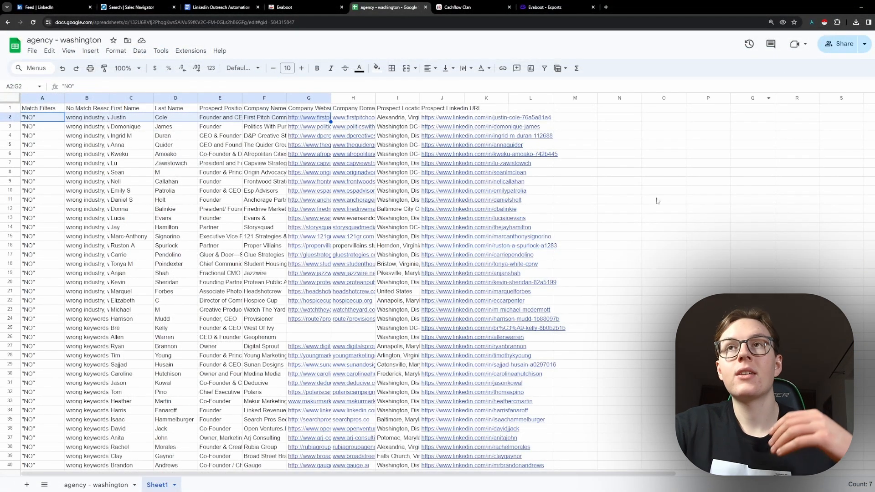
left_click(218, 7)
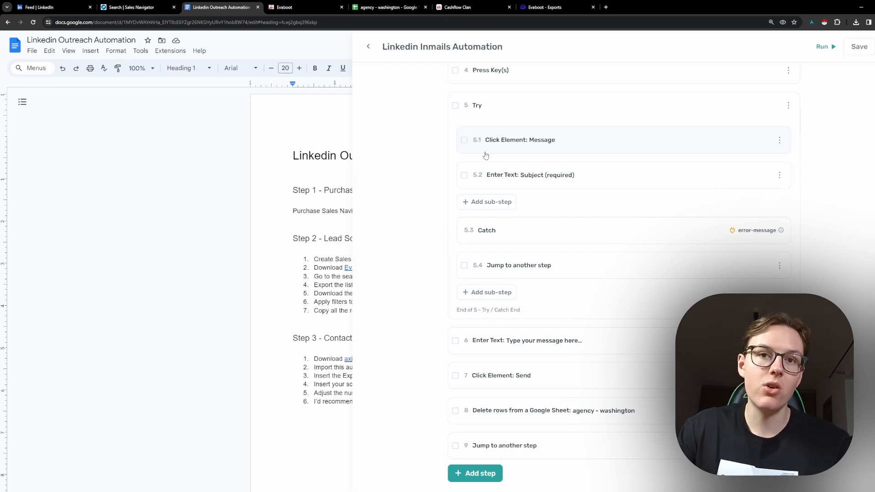
mouse_move(834, 90)
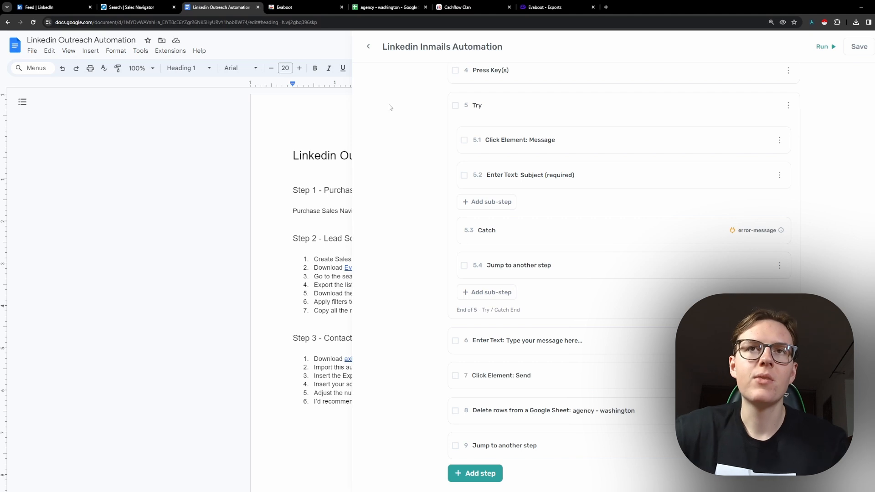
mouse_move(411, 101)
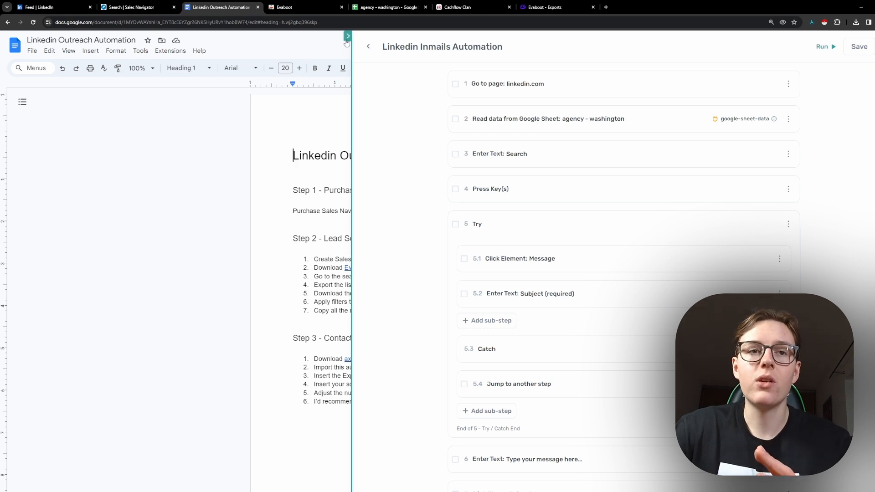
Step: Collapse the Axiom side panel and highlight the guide's tip about using the desktop app
left_click(347, 36)
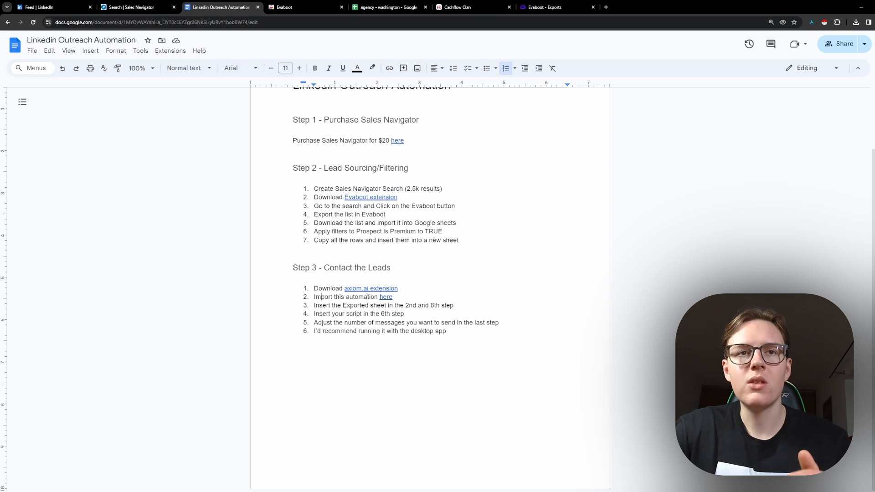
left_click_drag(335, 305, 383, 305)
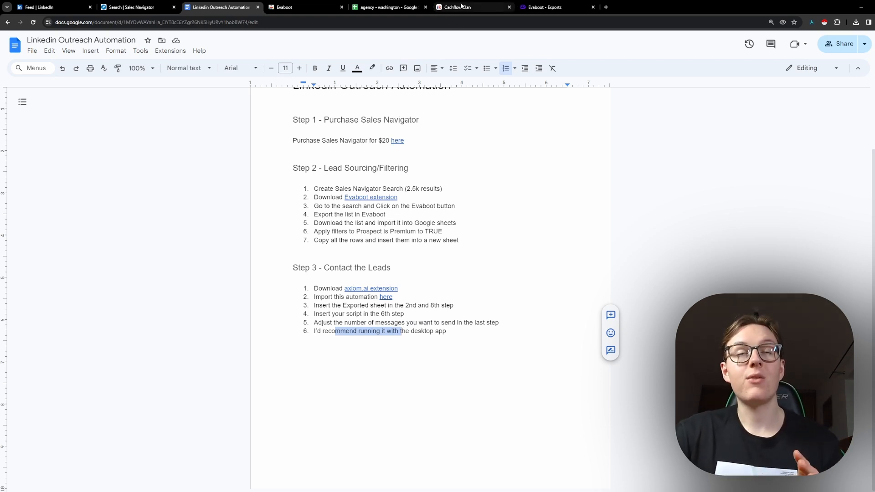
mouse_move(473, 6)
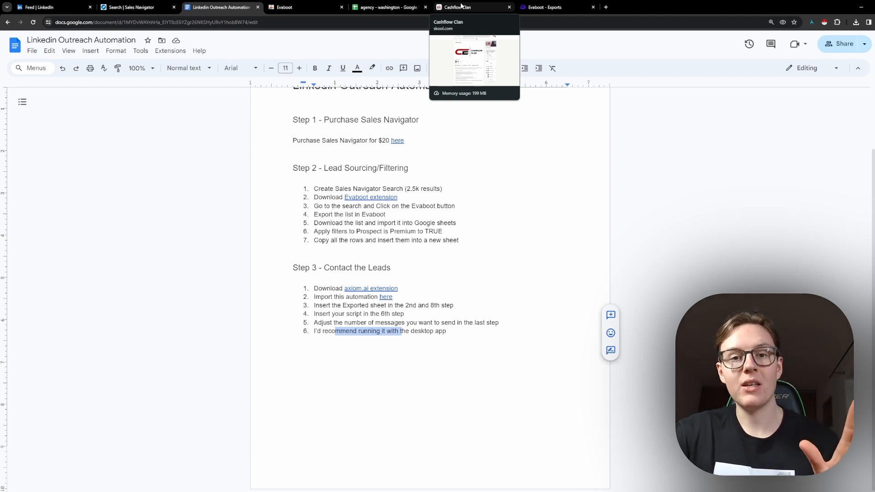
left_click(473, 7)
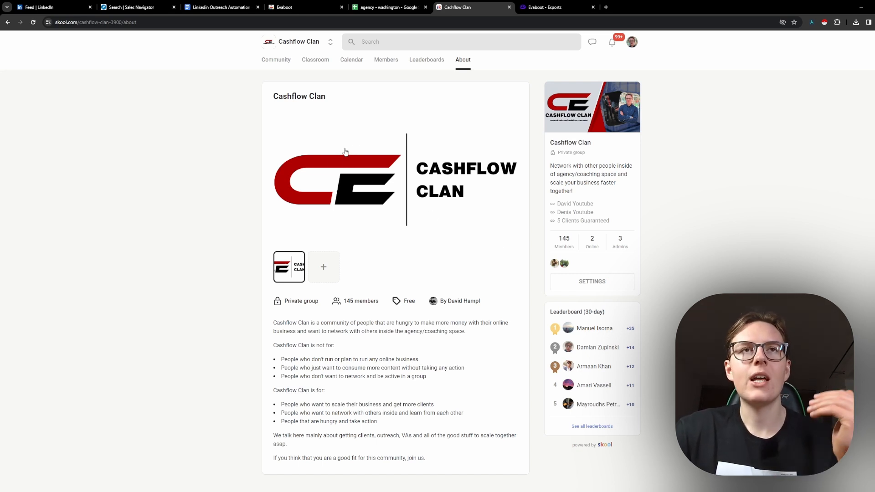
mouse_move(617, 138)
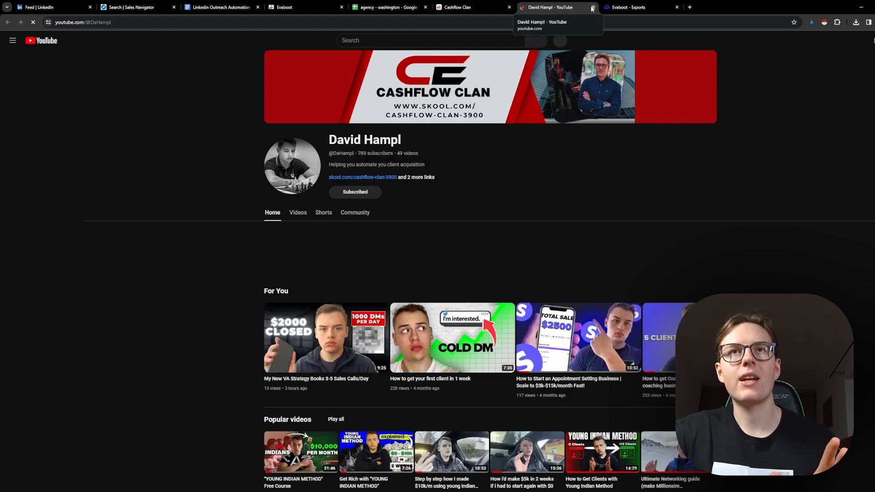
left_click(470, 7)
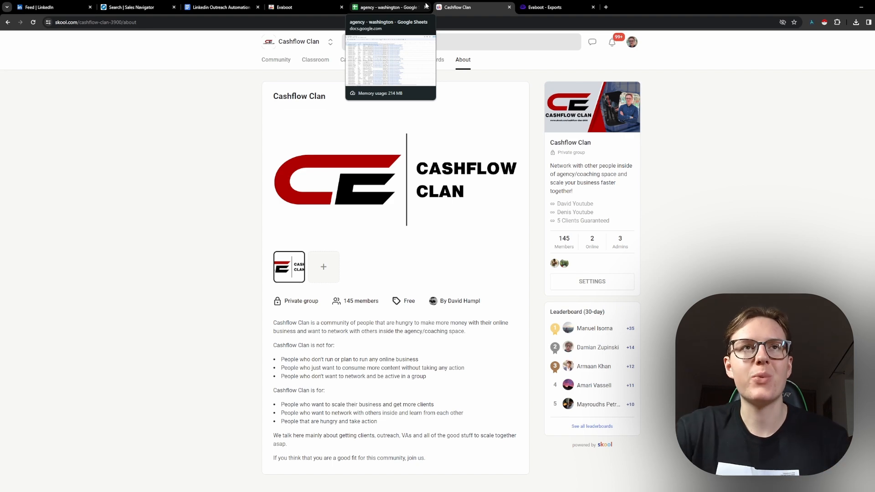
left_click(218, 6)
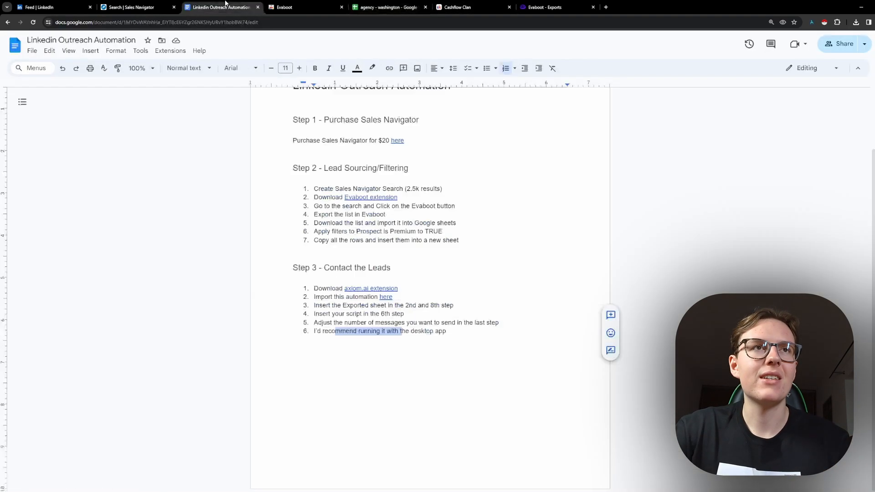